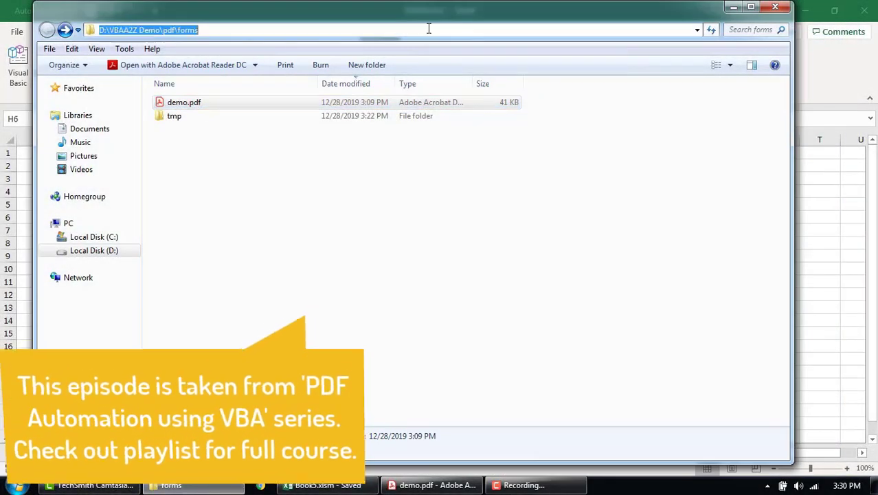
Check the forms folder path holding demo.pdf in the Explorer address bar.
{"action": "left_click", "coordinate": [183, 102]}
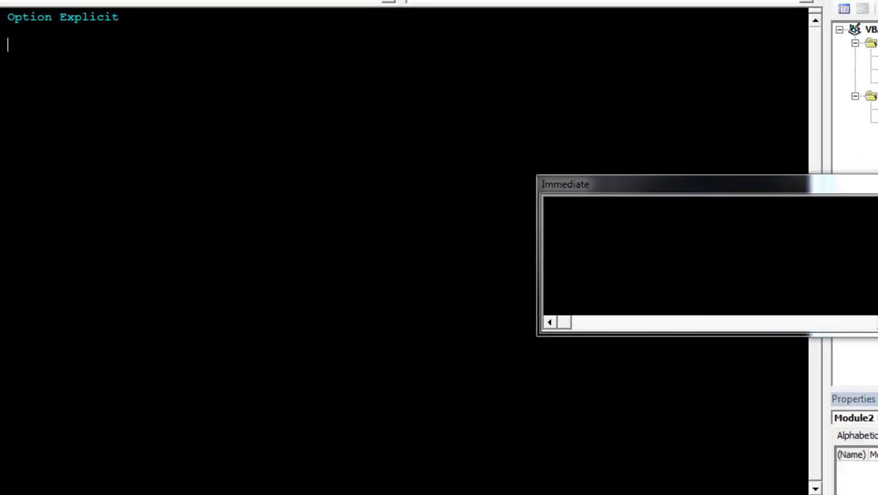
Declare Const pdf_form_file as "D:\VBAA2Z Demo\pdf\forms\demo.pdf" and confirm the AFormAut 1.0 reference.
{"action": "type", "text": "const"}
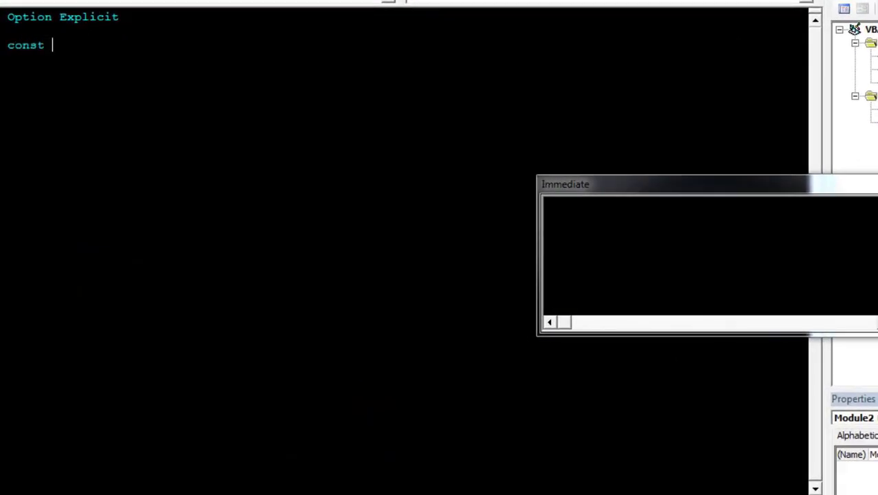
{"action": "type", "text": "pdf_form"}
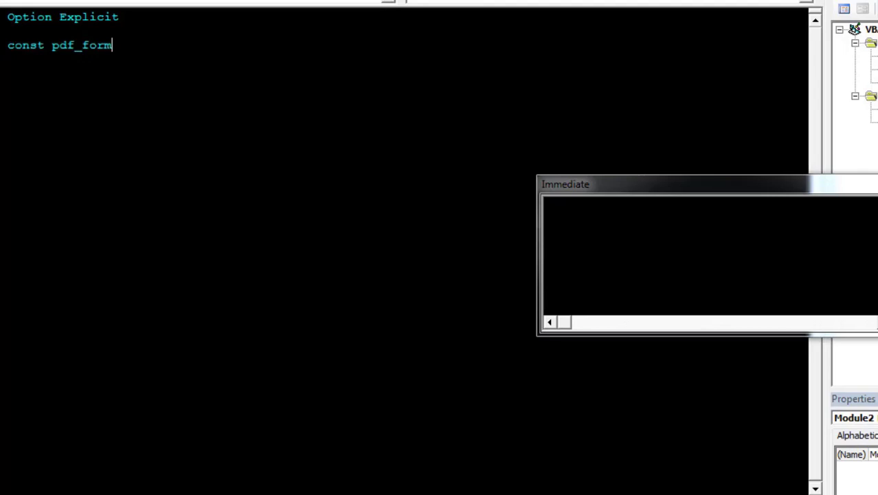
{"action": "type", "text": "_file as st"}
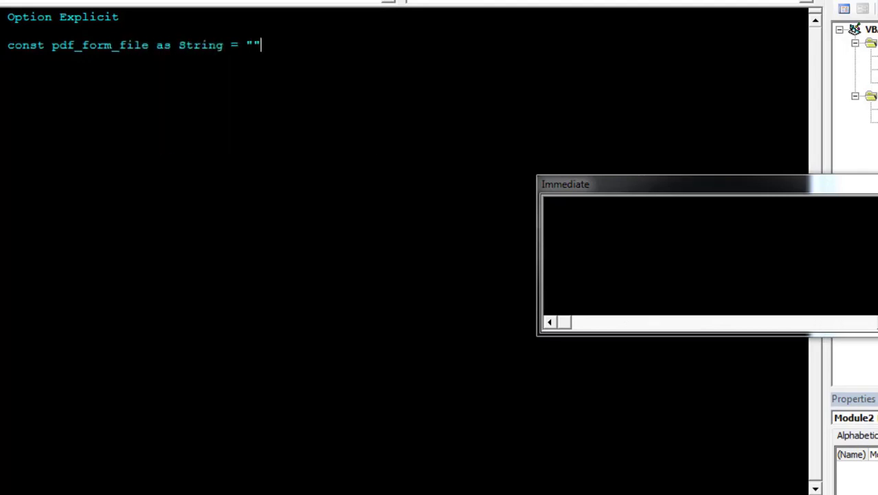
{"action": "type", "text": "D:\\VBAA2Z Demo\\pdf\\forms\\demo.pdf"}
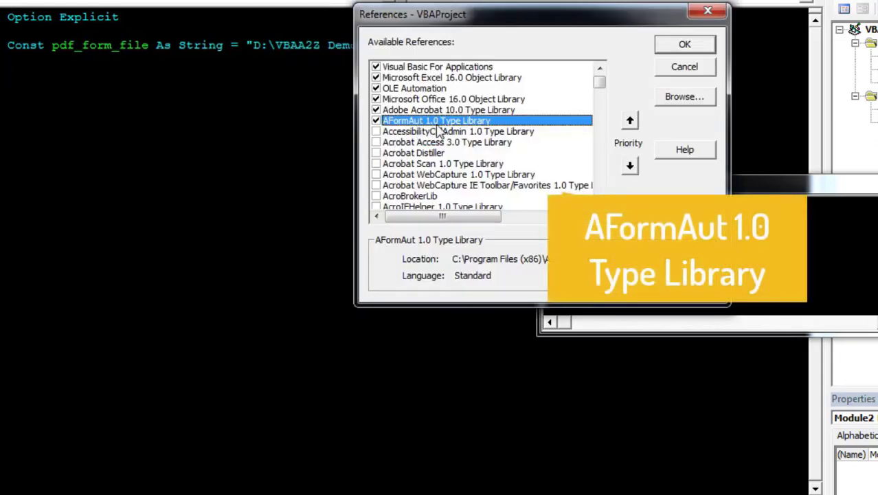
{"action": "left_click", "coordinate": [684, 44]}
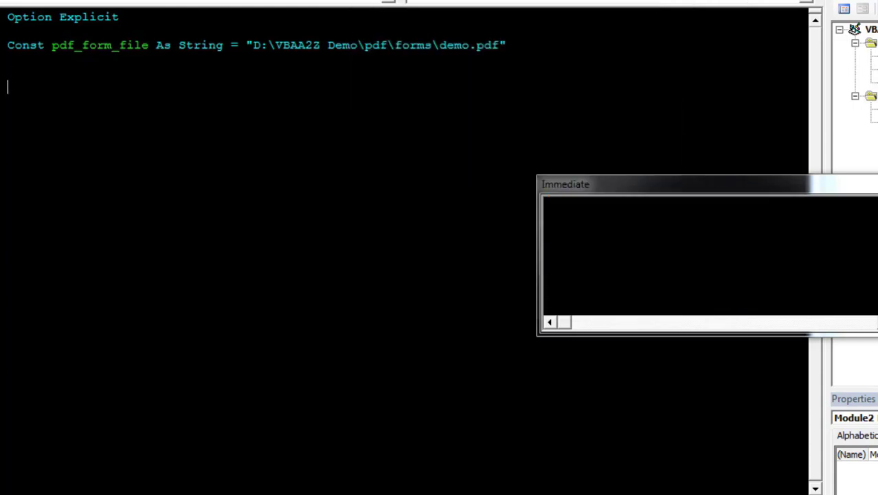
Start Sub read_pdf_form_fields with aApp As Acrobat.AcroApp and av_doc As Acrobat.AcroAVDoc.
{"action": "type", "text": "sub"}
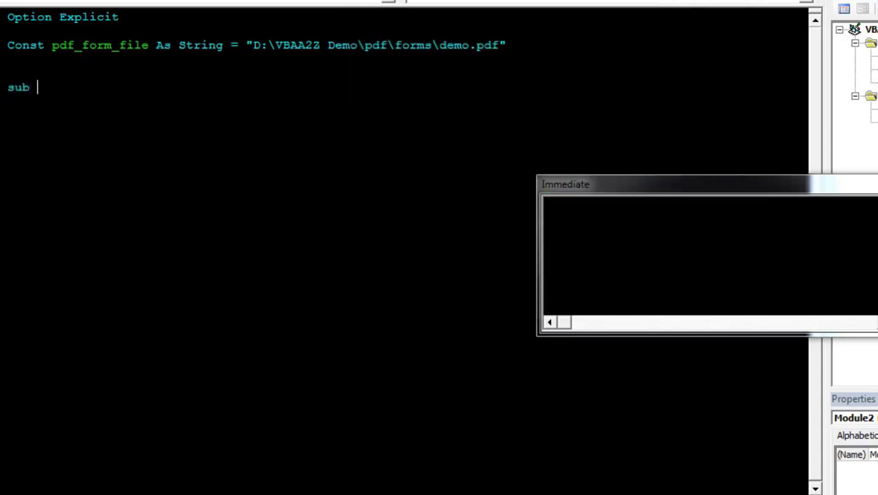
{"action": "type", "text": "read"}
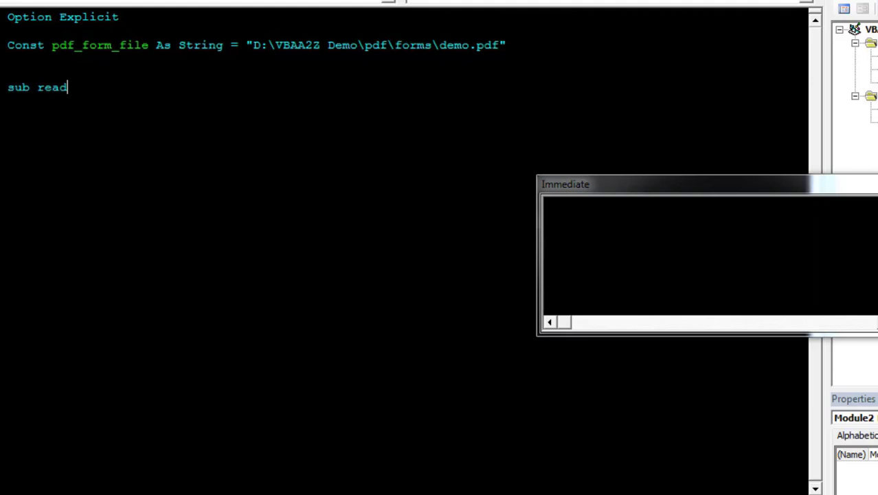
{"action": "type", "text": "_pdf_form_fields("}
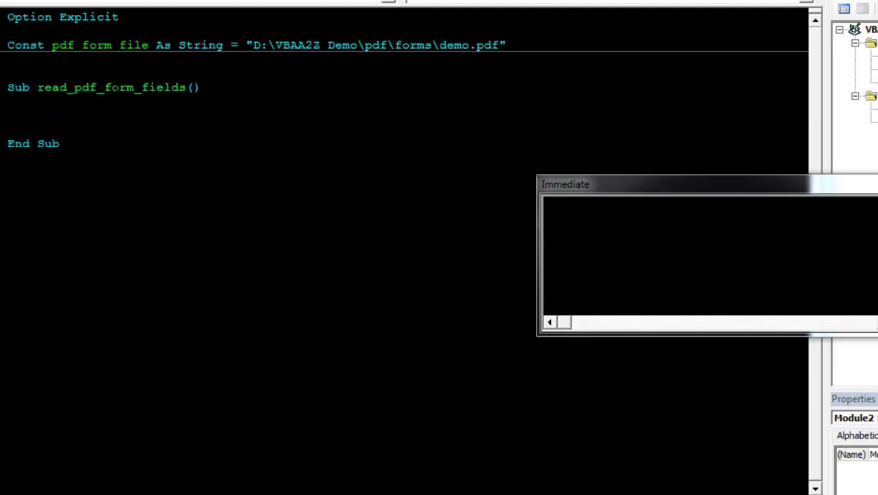
{"action": "type", "text": "dim aAp"}
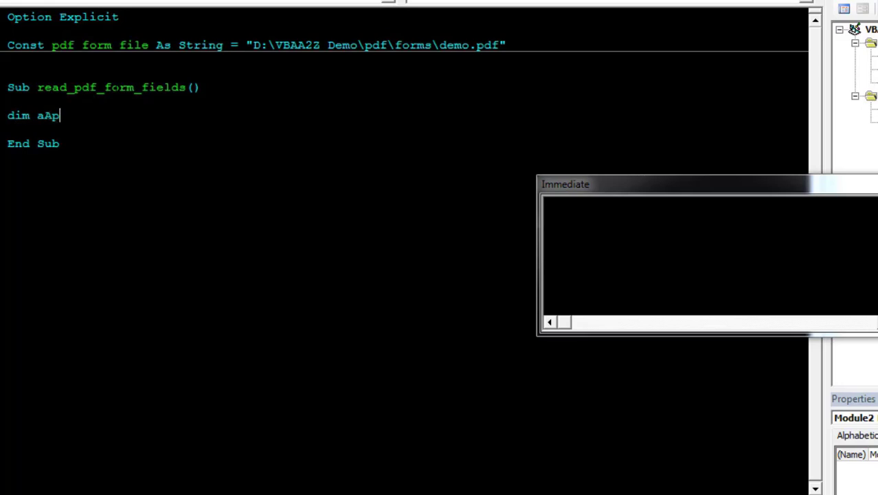
{"action": "type", "text": "p as Acrobat.AcroApp"}
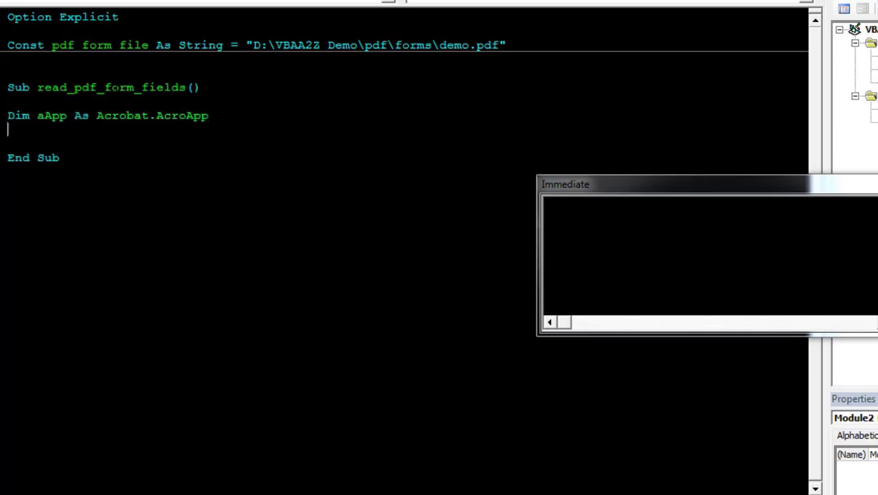
{"action": "type", "text": "dim av_doc as acro"}
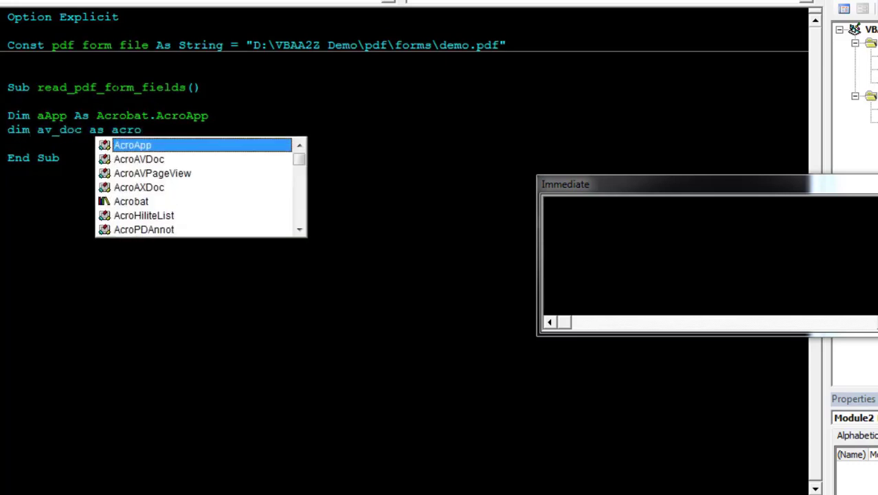
{"action": "type", "text": "Acrobat"}
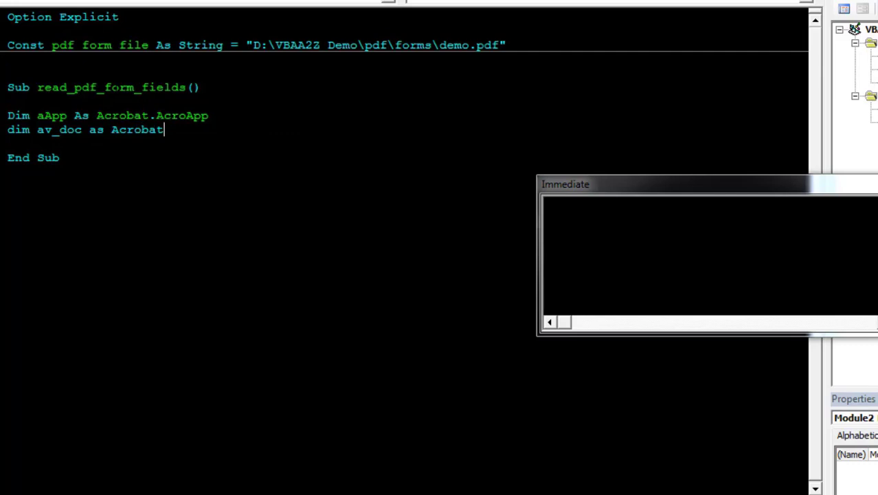
{"action": "type", "text": ".a"}
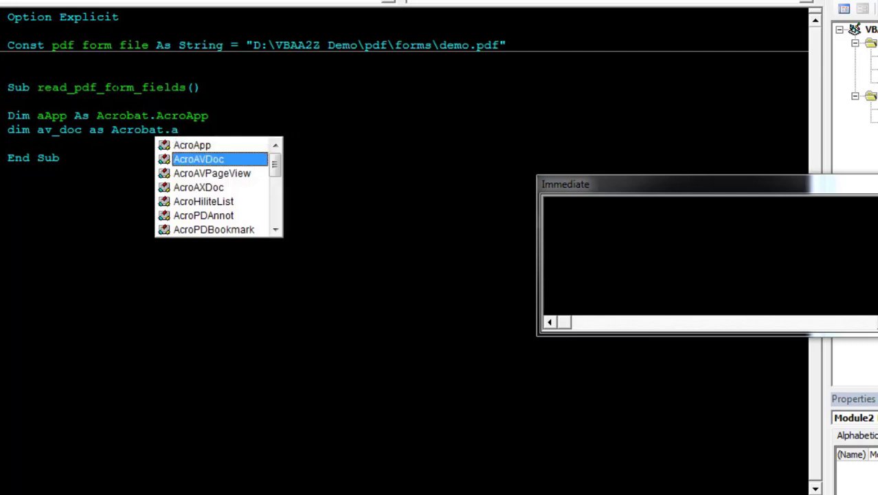
{"action": "double_click", "coordinate": [198, 159]}
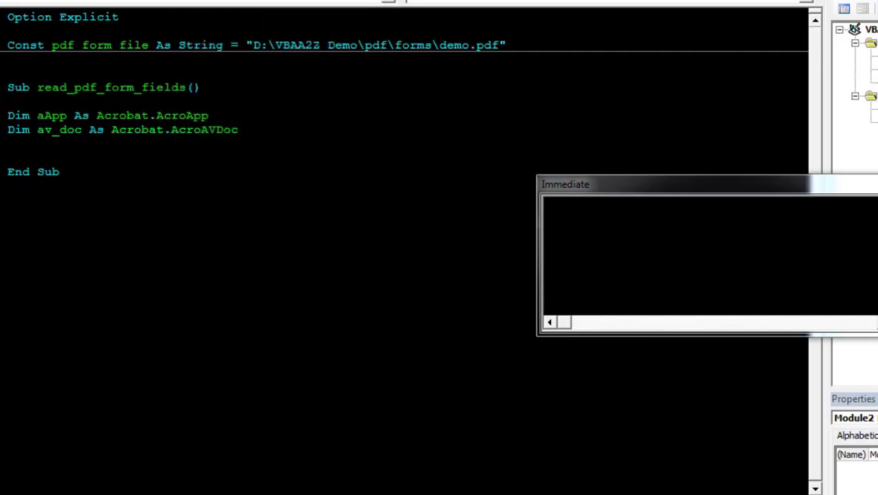
Declare pdf_form As AFORMAUTLib.AFormApp, pdf_form_flds As Fields and pdf_form_fld As Field.
{"action": "type", "text": "dim"}
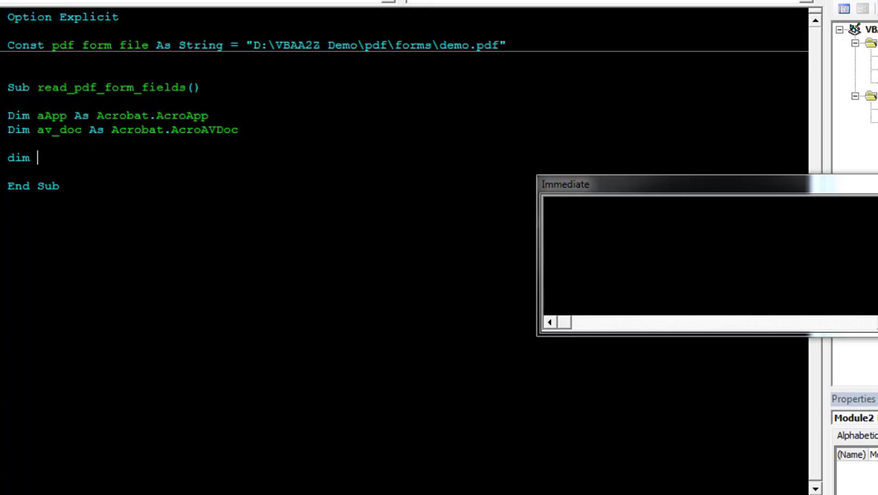
{"action": "type", "text": "pdf_form as"}
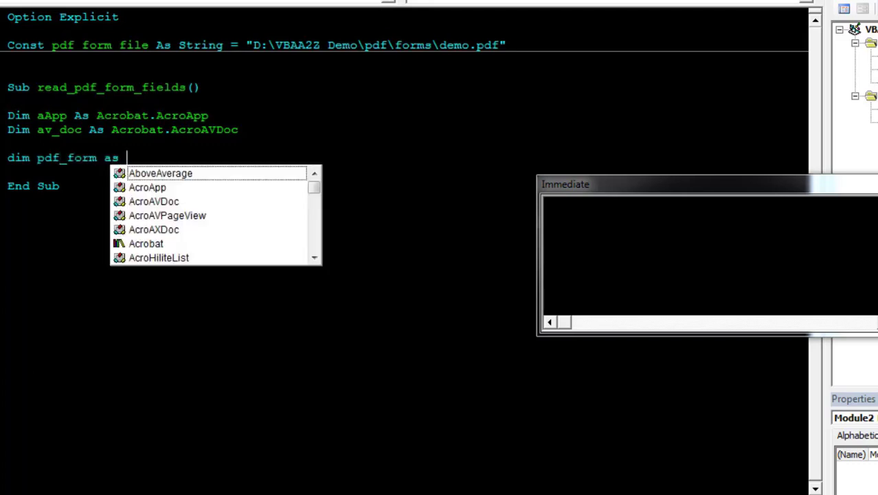
{"action": "type", "text": "afor"}
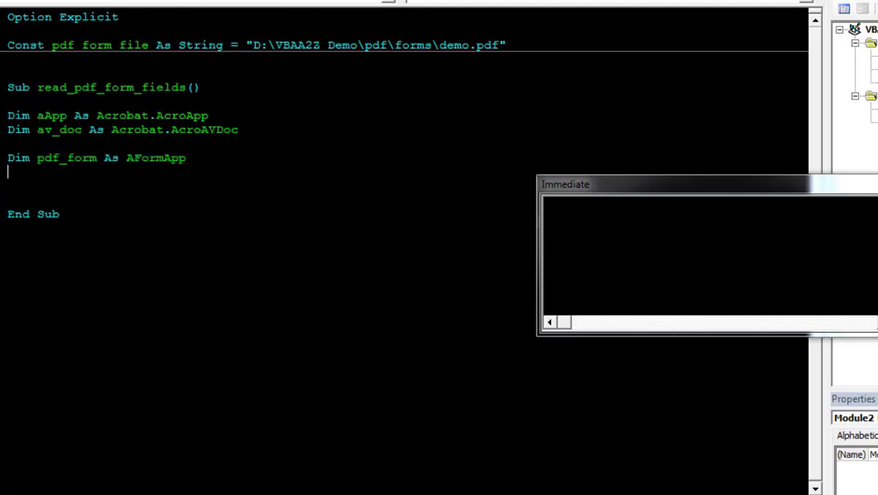
{"action": "type", "text": "Dim pdf_form As AFormApp"}
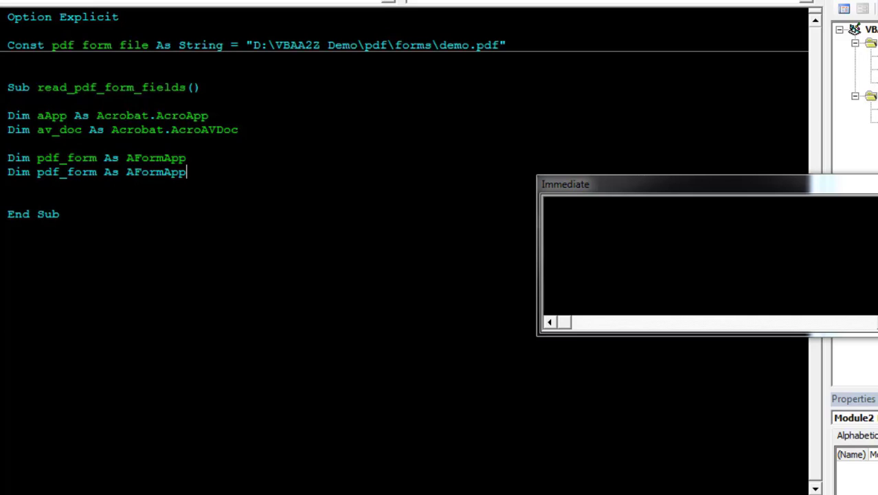
{"action": "type", "text": "."}
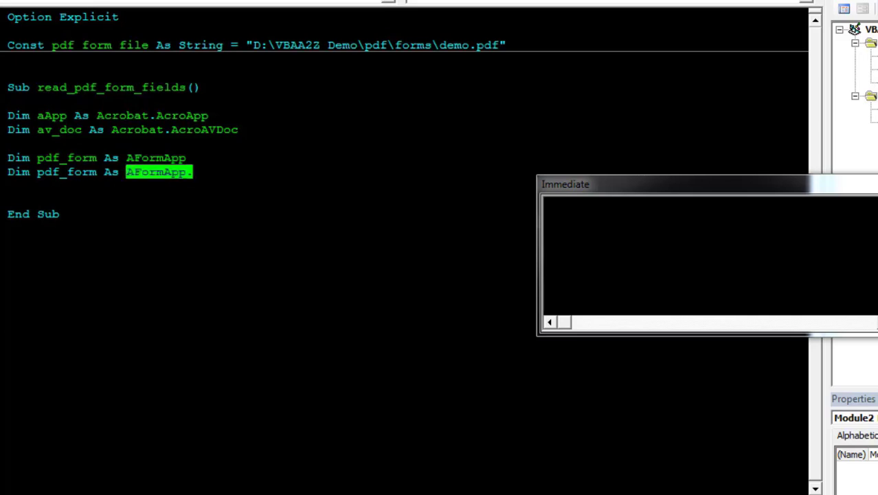
{"action": "type", "text": "aformautlib."}
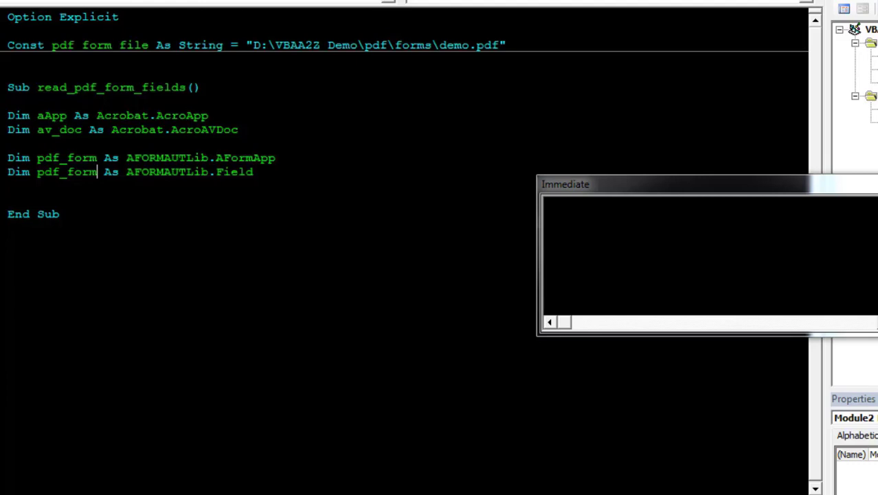
{"action": "type", "text": "_fld"}
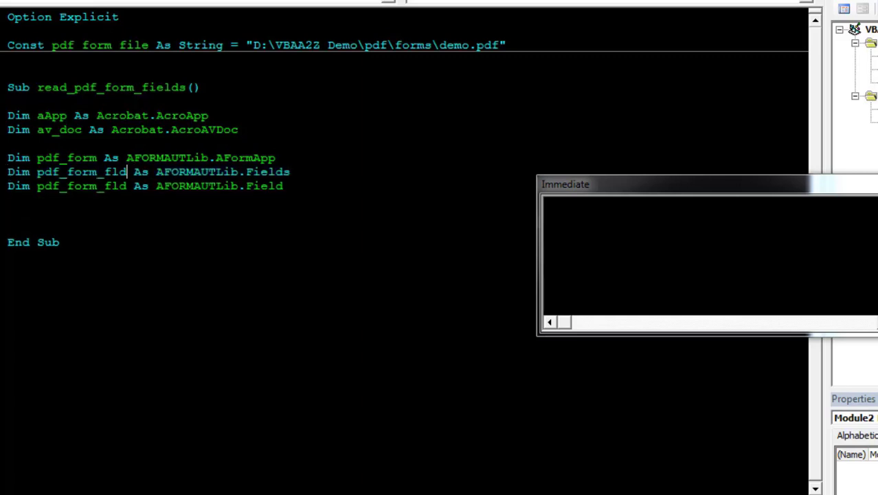
{"action": "type", "text": "s"}
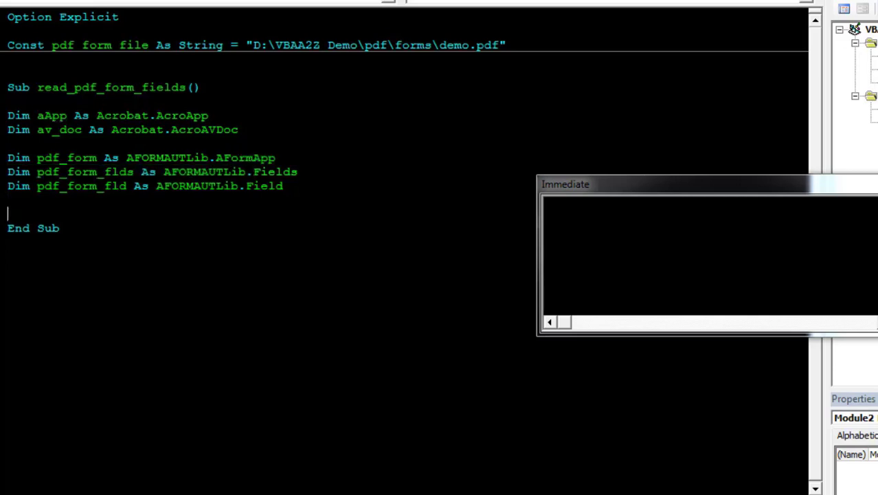
Set aApp to CreateObject("AcroExch.App").
{"action": "type", "text": "set aApp ="}
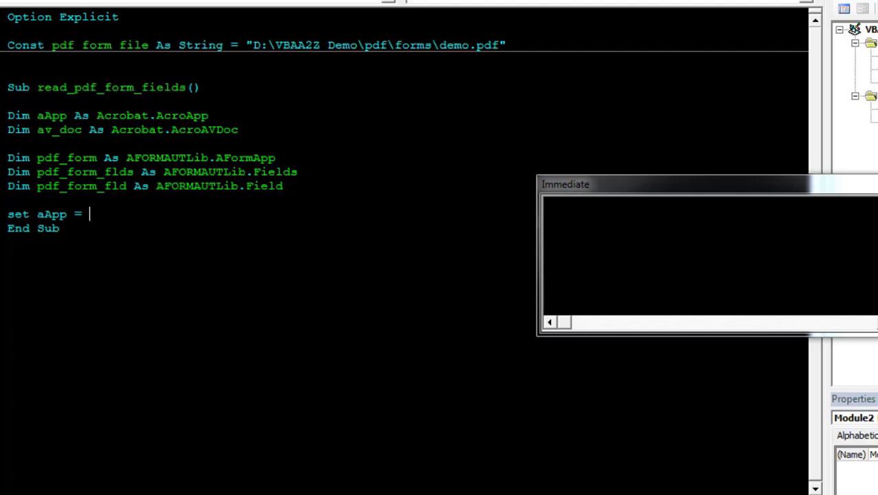
{"action": "type", "text": "CreateObject"}
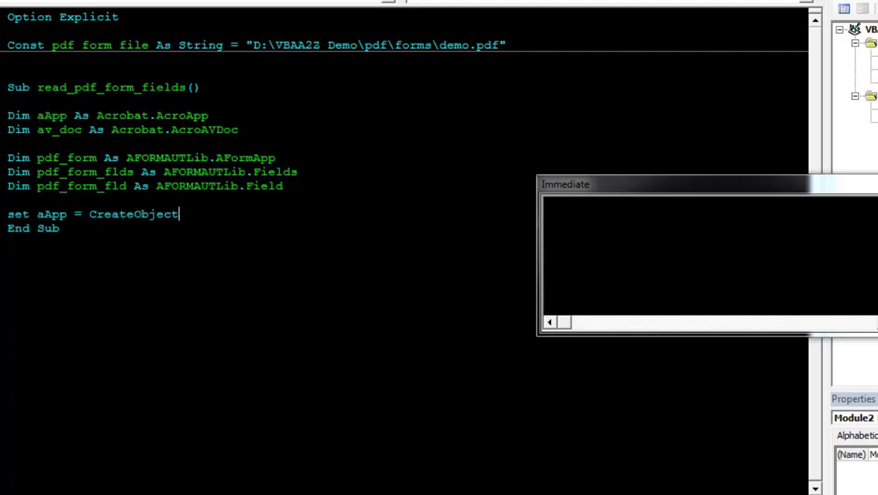
{"action": "type", "text": "(\"\")"}
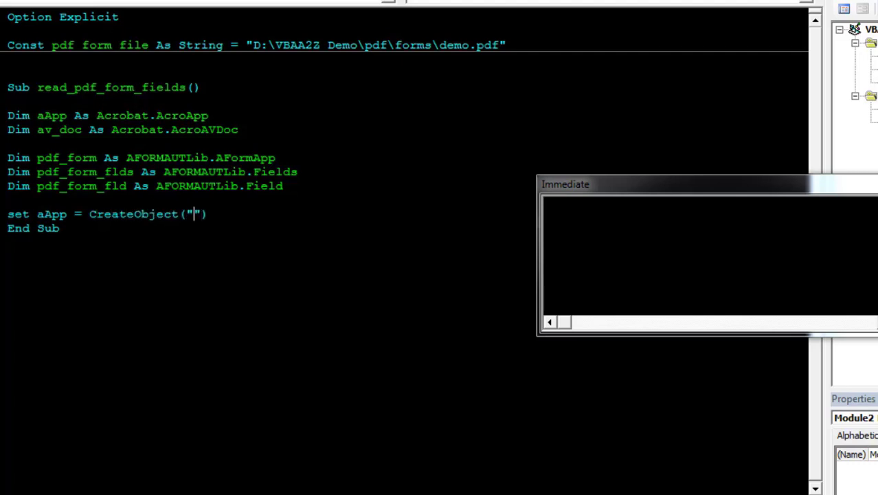
{"action": "type", "text": "AcroExch.App"}
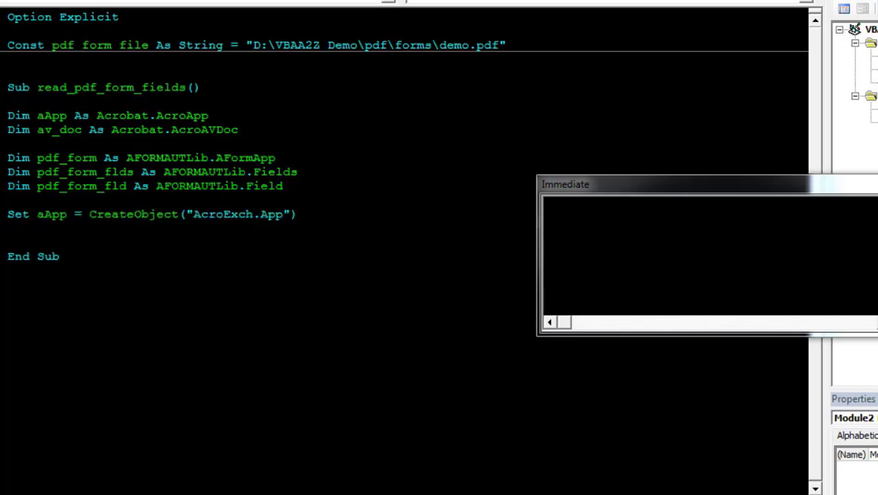
Set av_doc to CreateObject("AcroExch.AVDoc") and begin an If line below.
{"action": "double_click", "coordinate": [58, 130]}
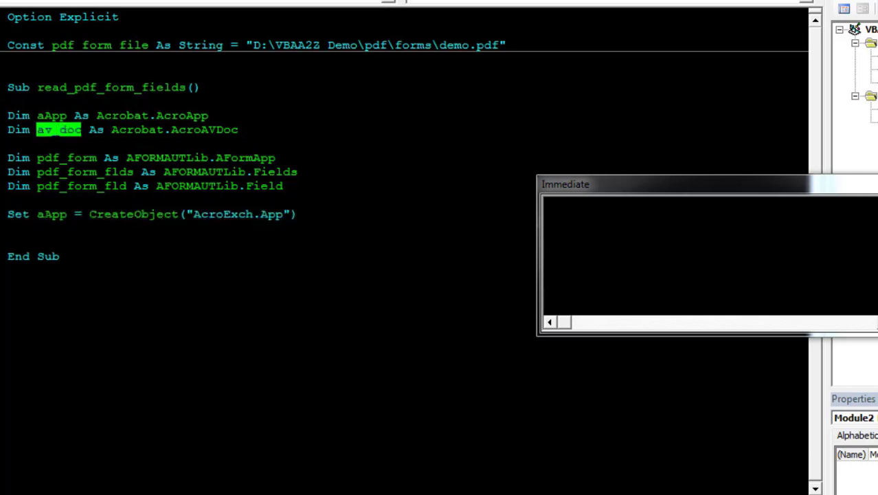
{"action": "type", "text": "set av_doc"}
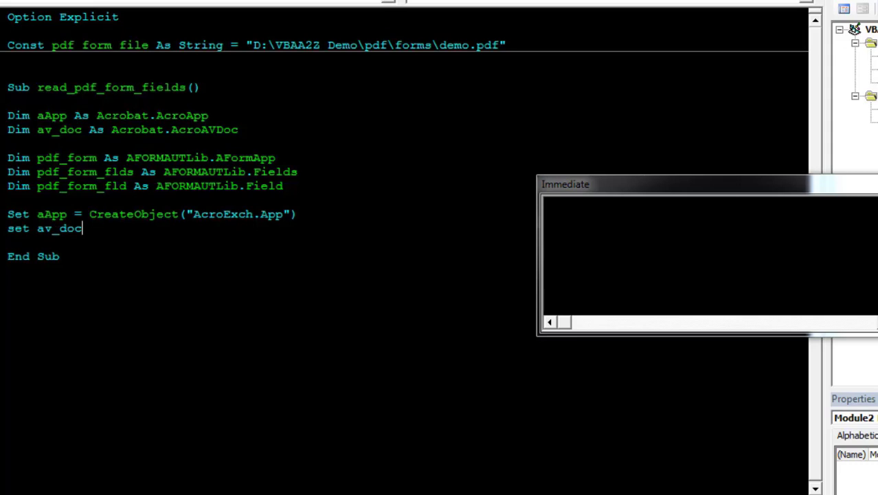
{"action": "type", "text": "= create"}
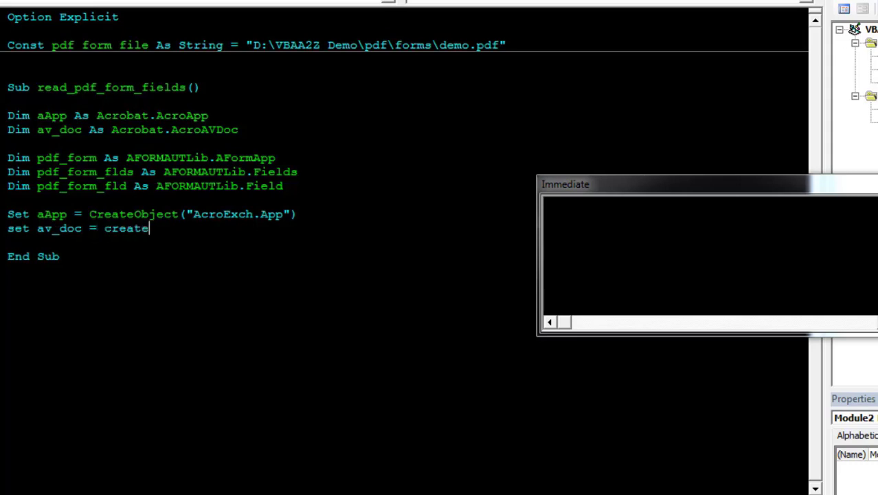
{"action": "type", "text": "Object()"}
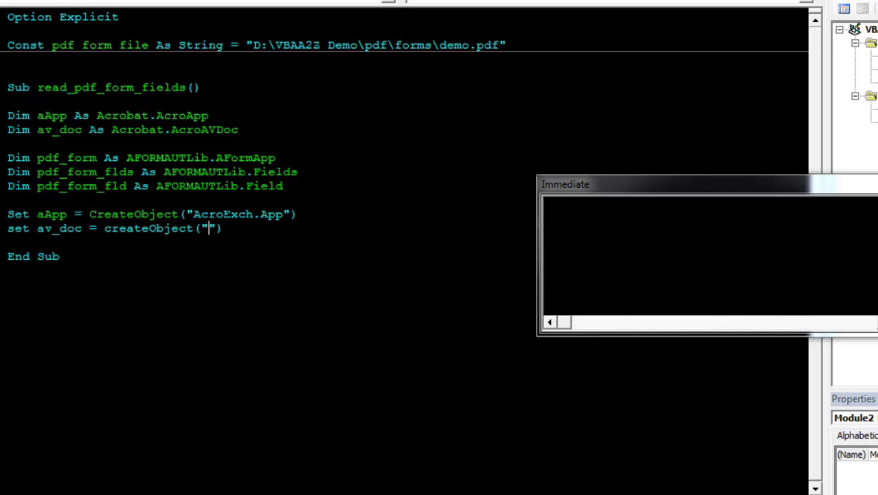
{"action": "type", "text": "AcroExch.AV"}
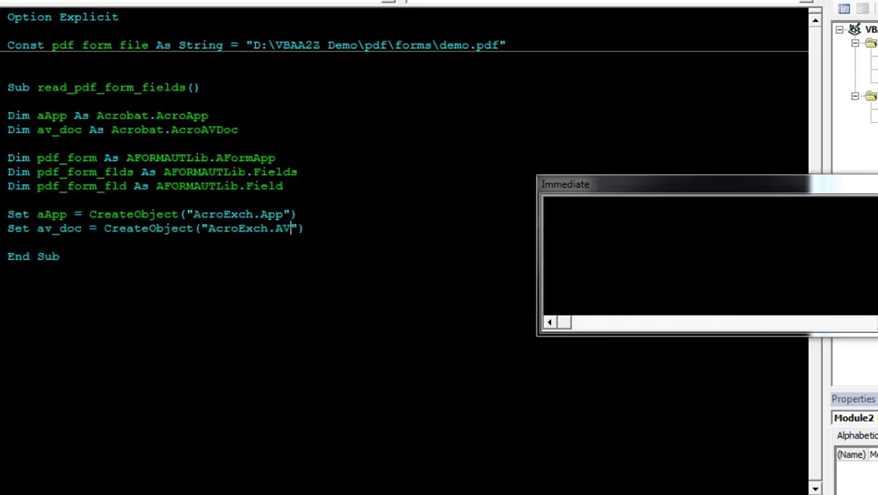
{"action": "type", "text": "Doc"}
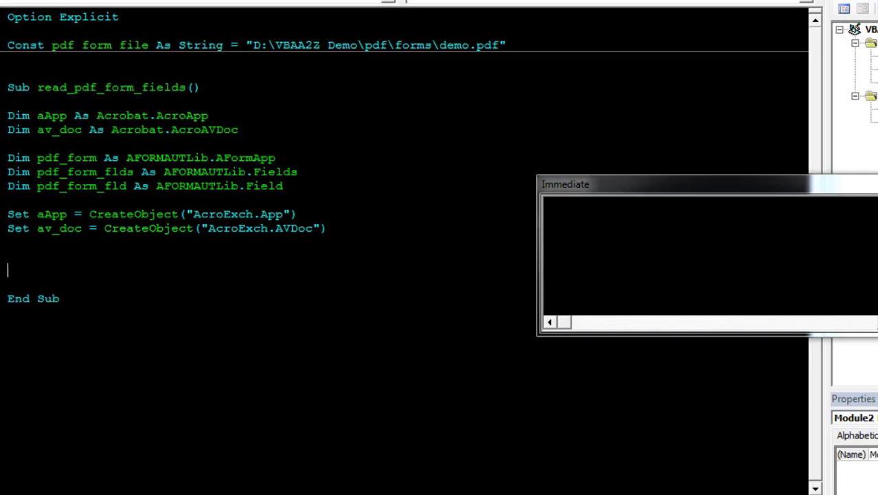
{"action": "type", "text": "if"}
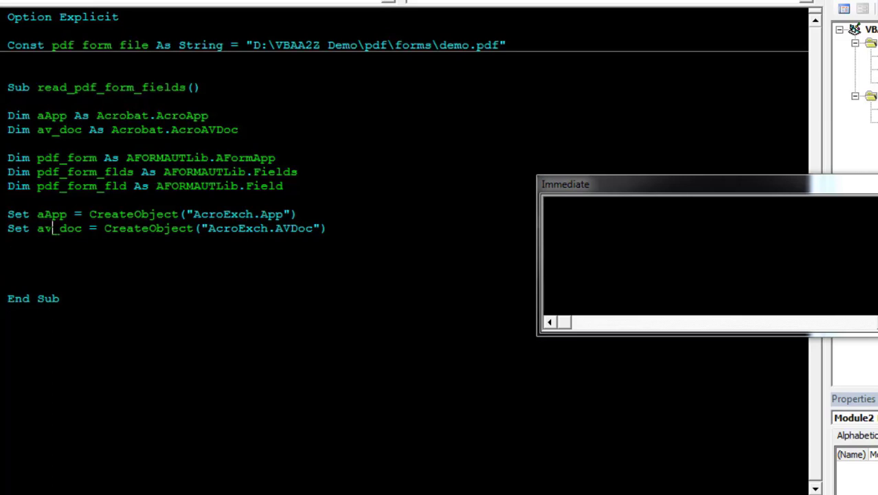
Add If av_doc.Open(pdf_form_file, "") = True Then, with BringToFront and aApp.Hide.
{"action": "type", "text": "av_doc.op"}
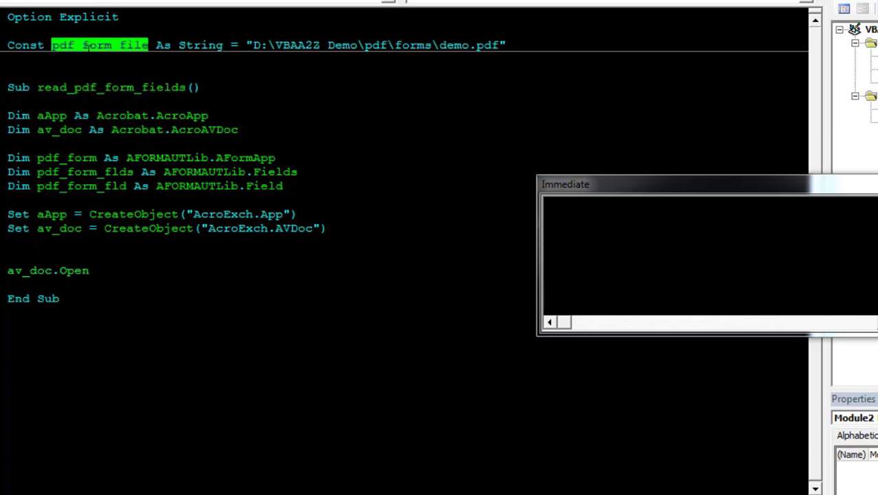
{"action": "type", "text": "()"}
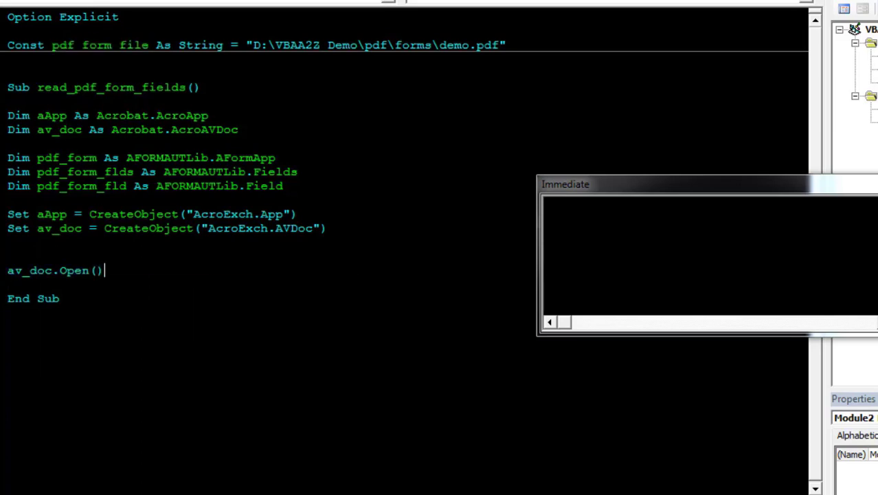
{"action": "type", "text": "pdf_form_file,"}
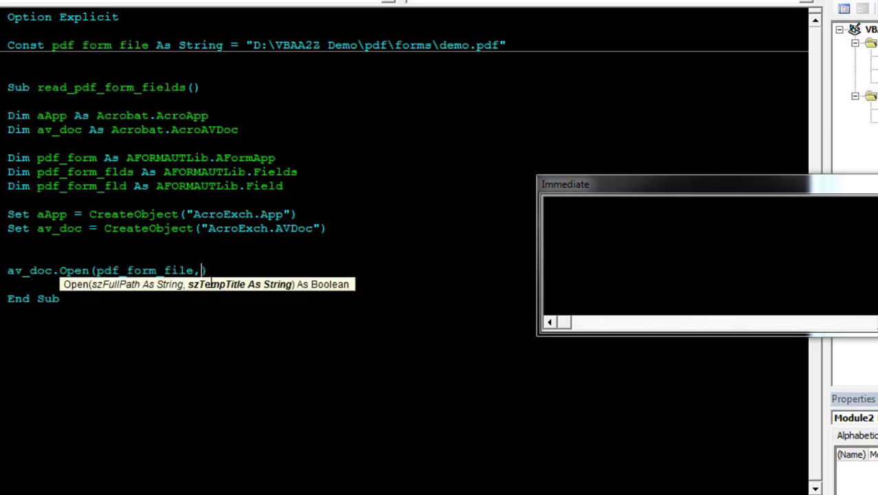
{"action": "type", "text": "\"\")"}
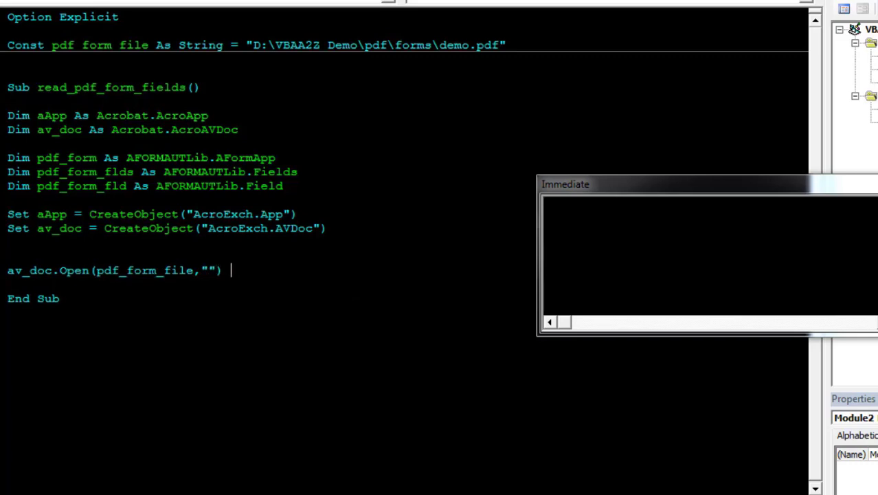
{"action": "type", "text": "= t"}
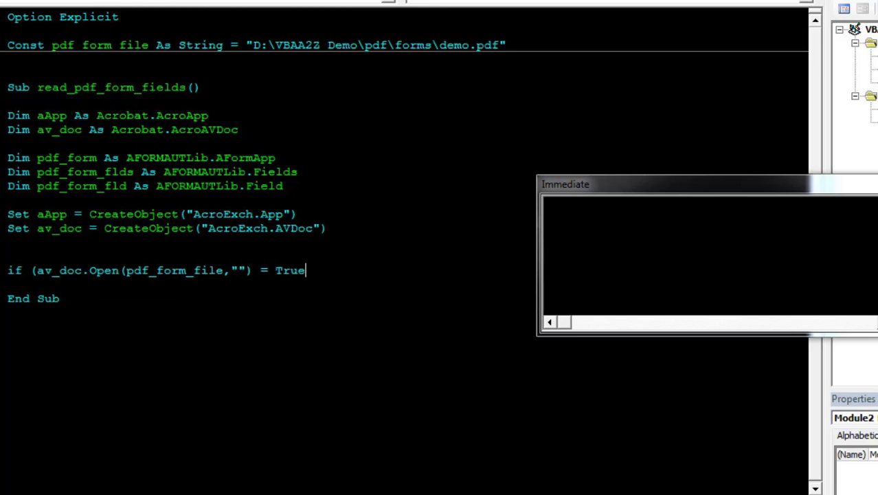
{"action": "type", "text": "then"}
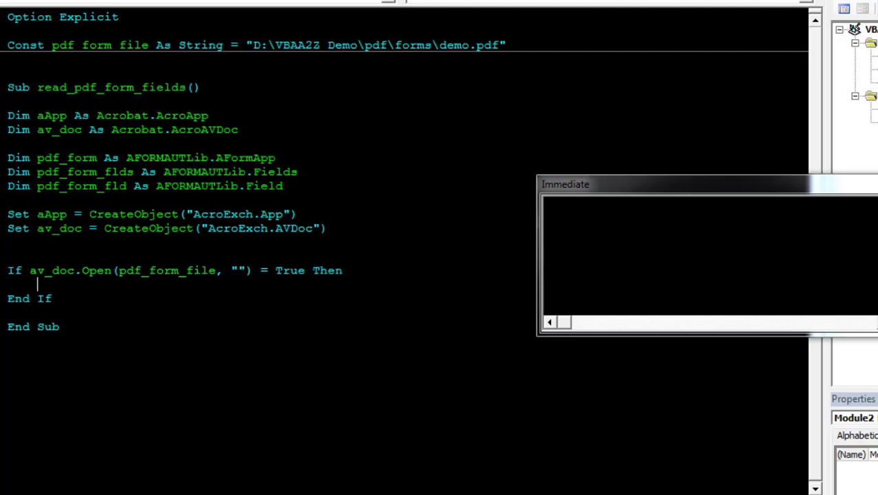
{"action": "type", "text": "av_doc"}
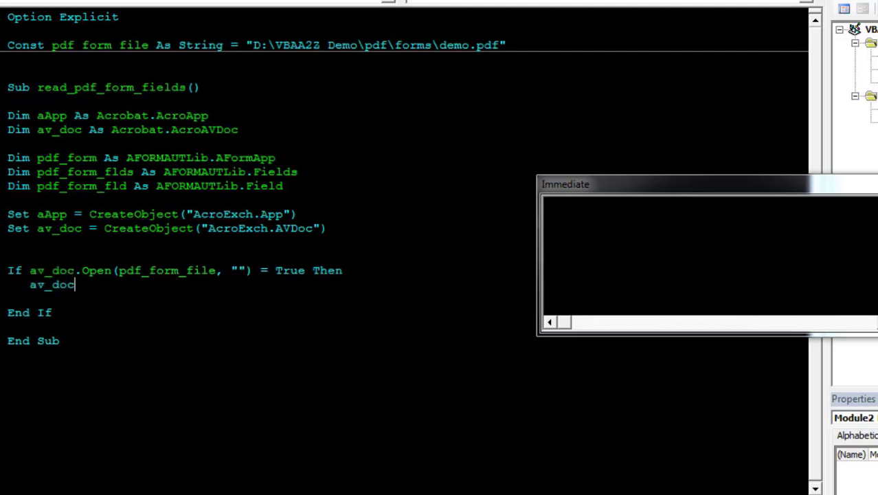
{"action": "type", "text": ".BringToFront"}
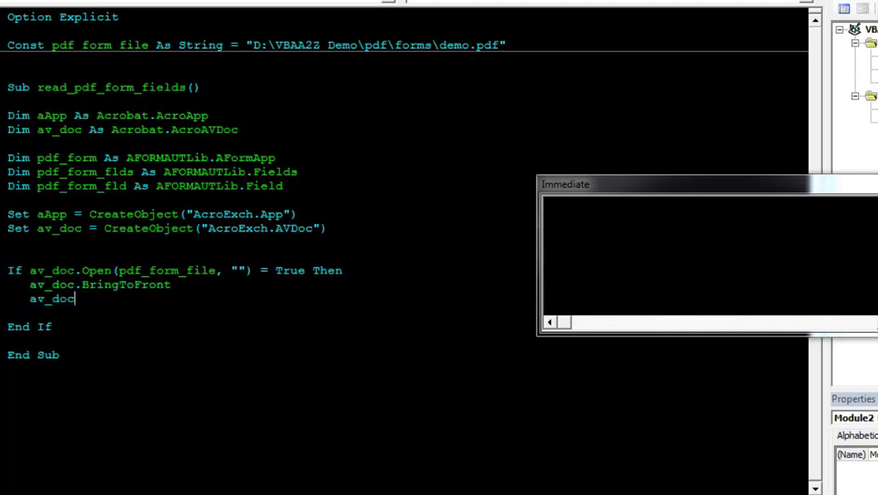
{"action": "type", "text": "aapp"}
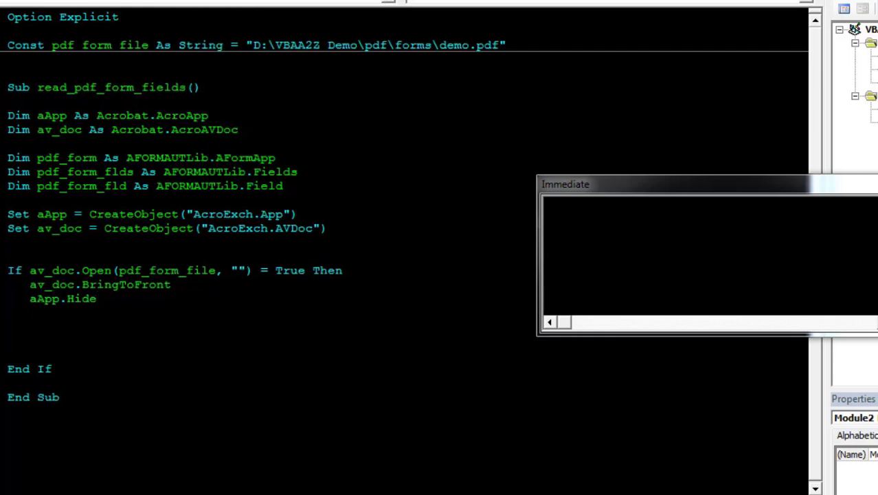
{"action": "double_click", "coordinate": [65, 158]}
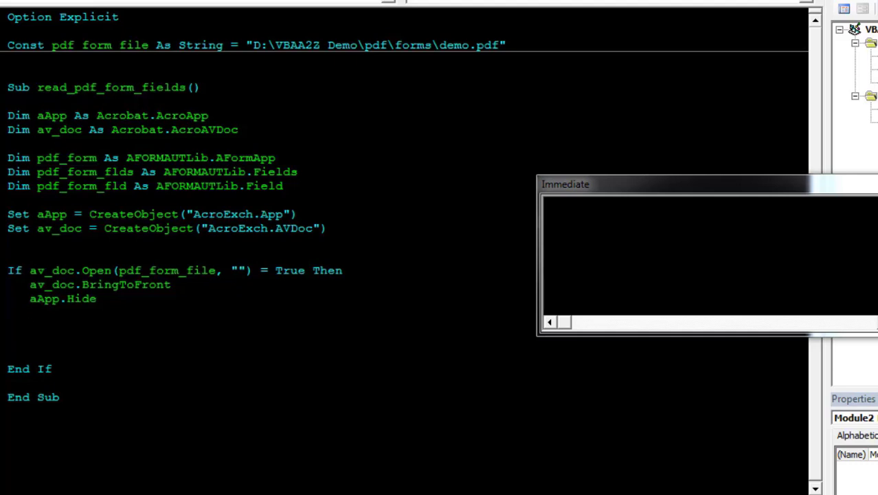
Set pdf_form to CreateObject("AFORMAUT.App") and pdf_form_flds to pdf_form.Fields.
{"action": "type", "text": "set pdf_form = cr"}
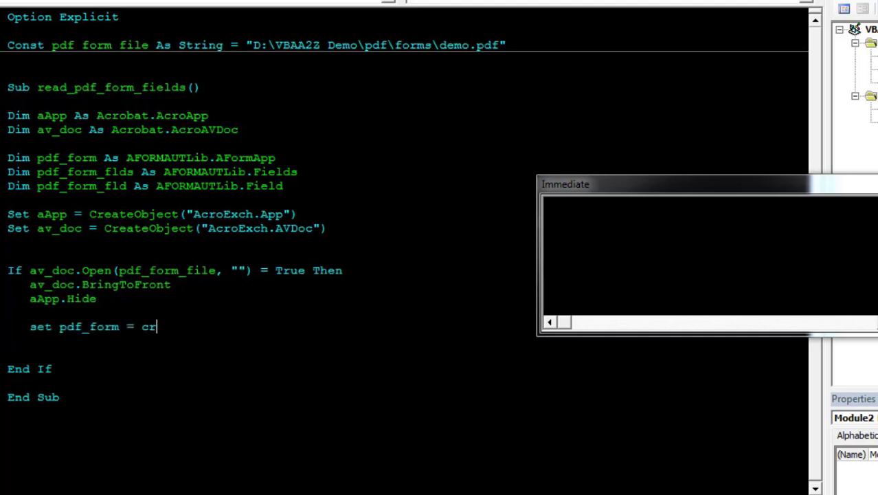
{"action": "type", "text": "eateObject()"}
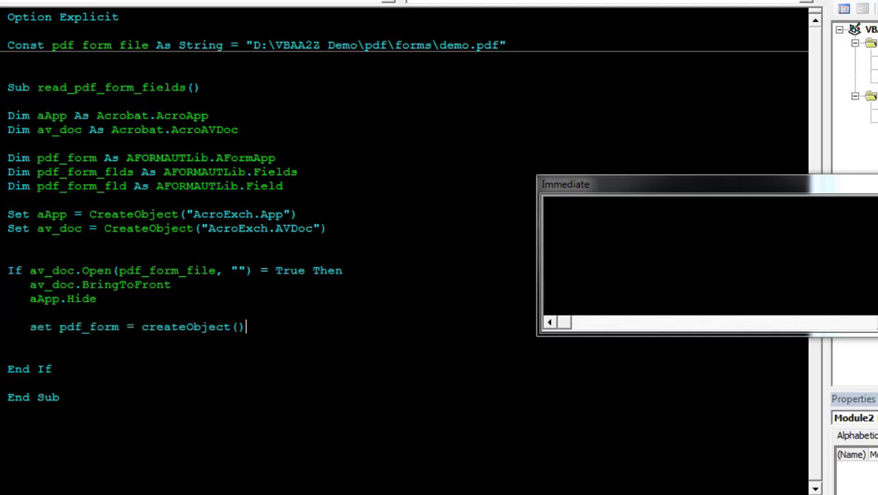
{"action": "type", "text": "\"\""}
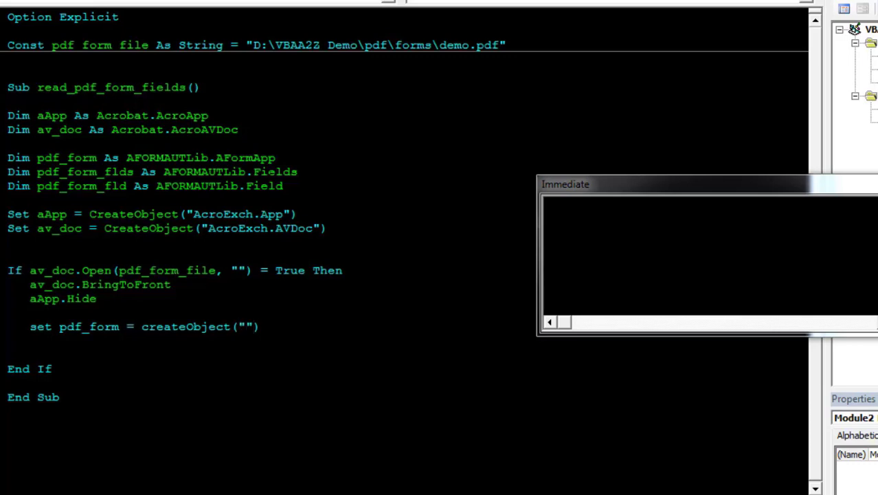
{"action": "left_click", "coordinate": [242, 326]}
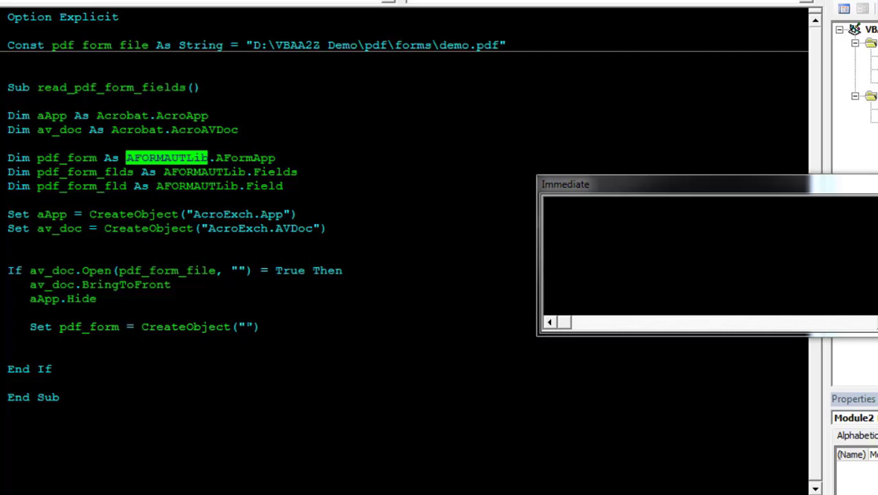
{"action": "type", "text": "AFORMAUTLib"}
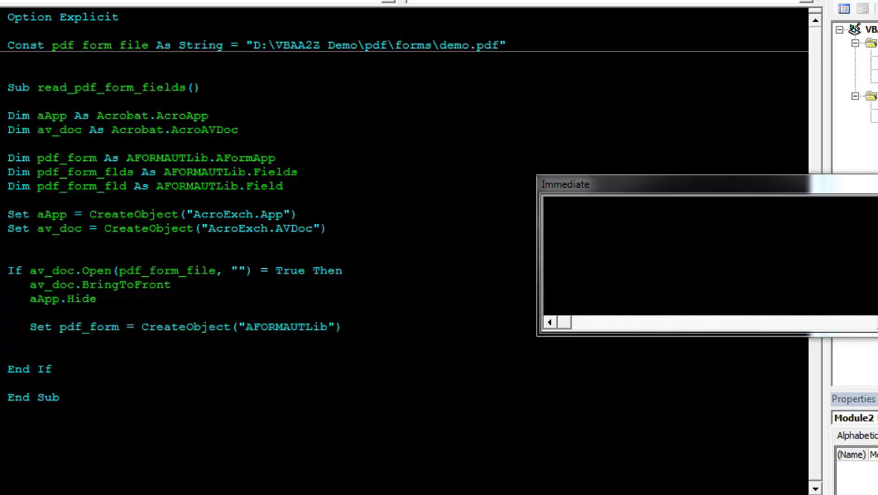
{"action": "key", "text": "BackSpace"}
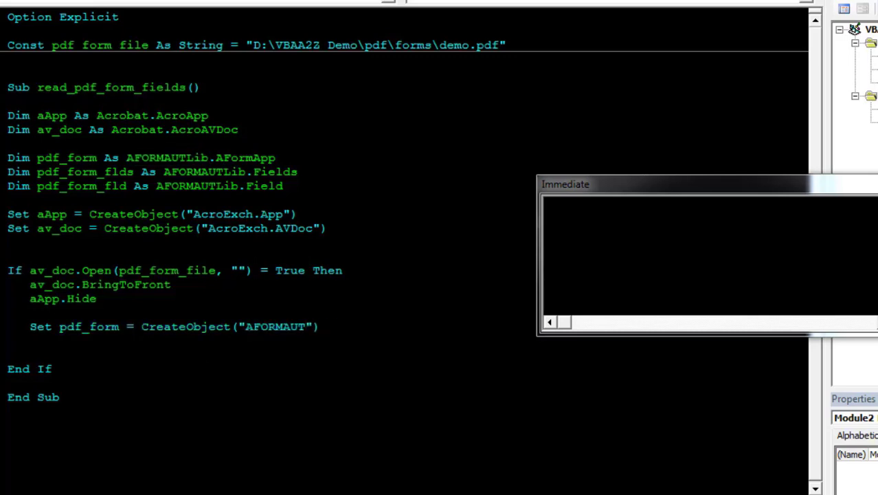
{"action": "type", "text": ".Form"}
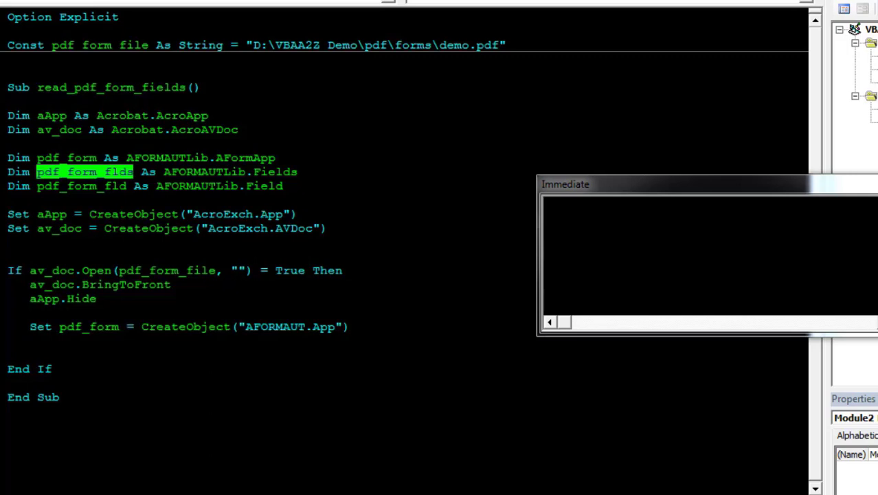
{"action": "type", "text": "set pdf_form_flds ="}
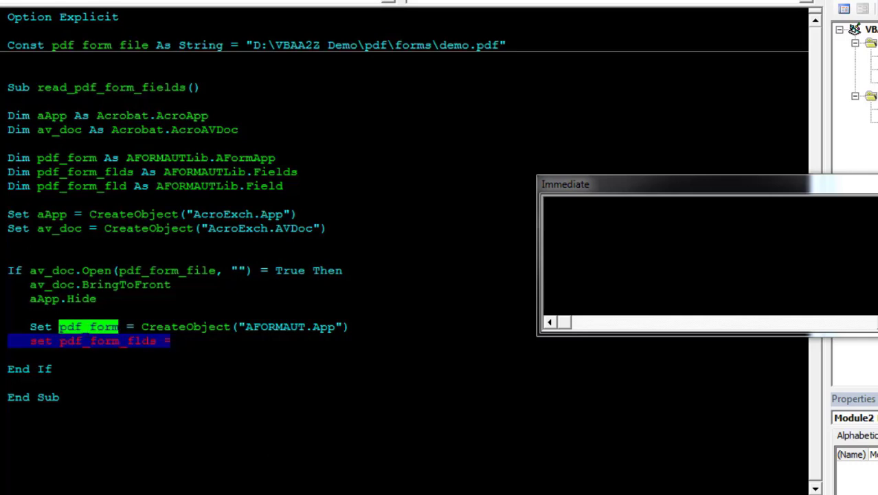
{"action": "type", "text": "pdf_form.Fields"}
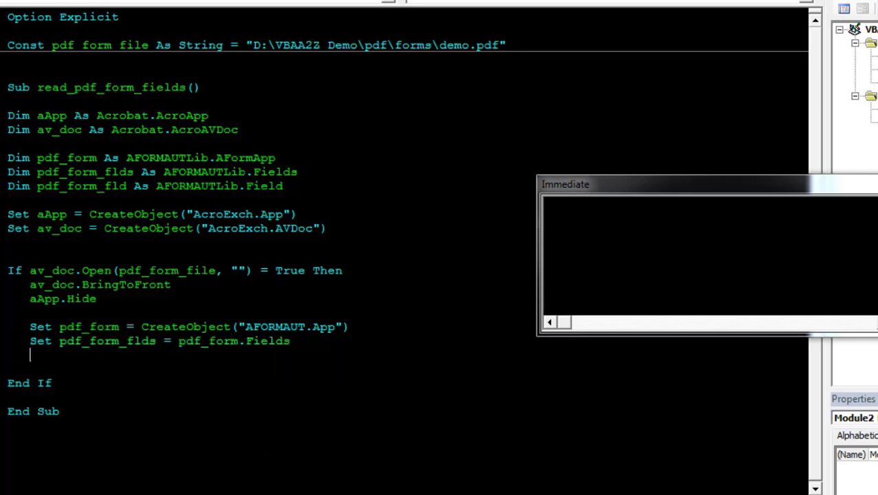
{"action": "key", "text": "enter"}
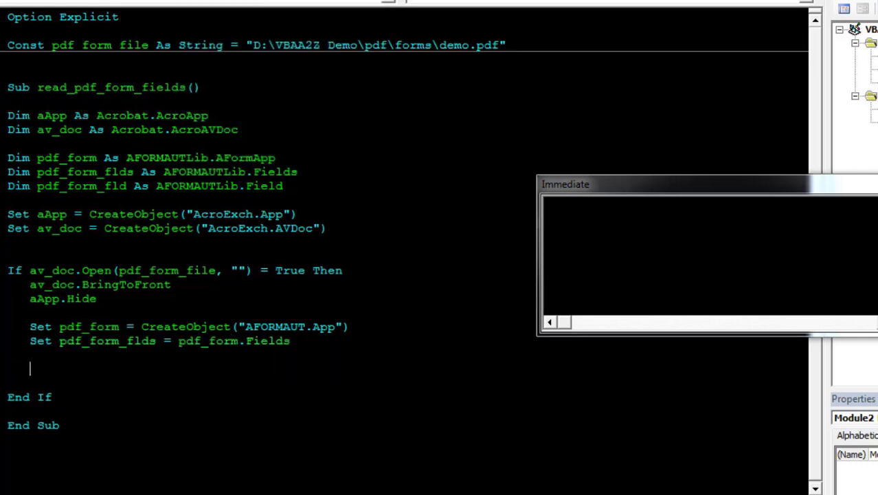
Add a For Each pdf_form_fld In pdf_form_flds ... Next pdf_form_fld loop.
{"action": "double_click", "coordinate": [81, 185]}
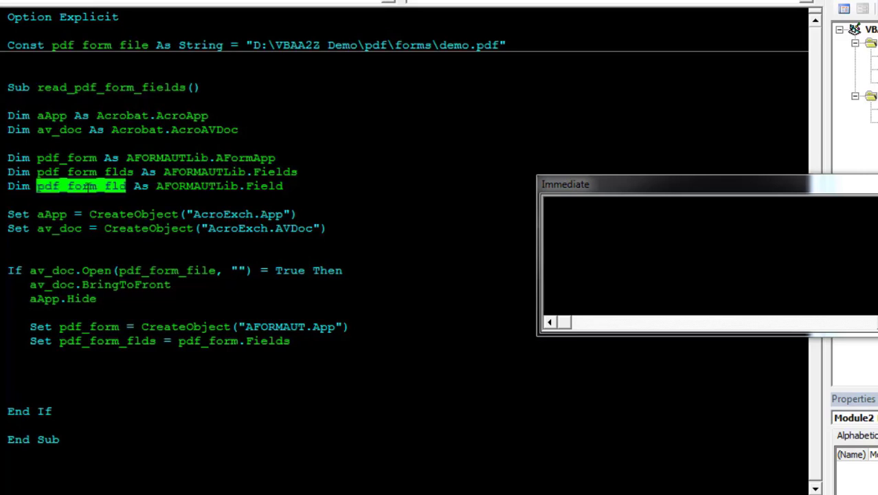
{"action": "type", "text": "for e"}
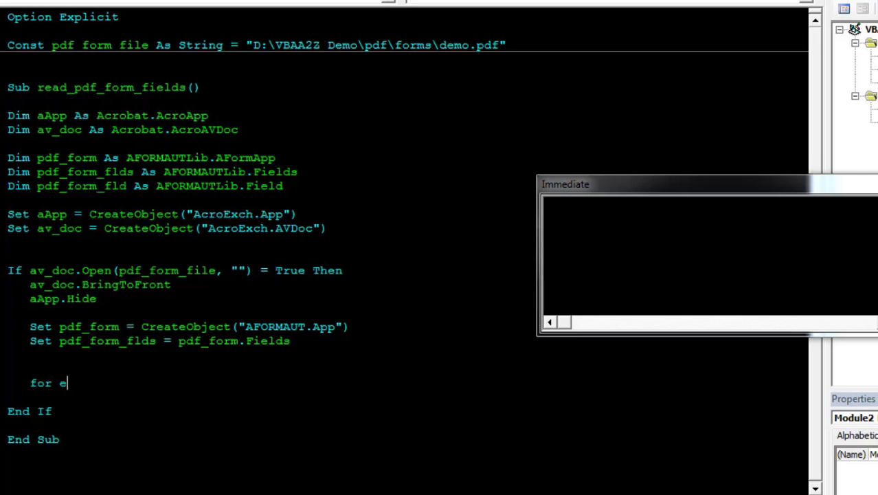
{"action": "type", "text": "ach pdf_form_fld in"}
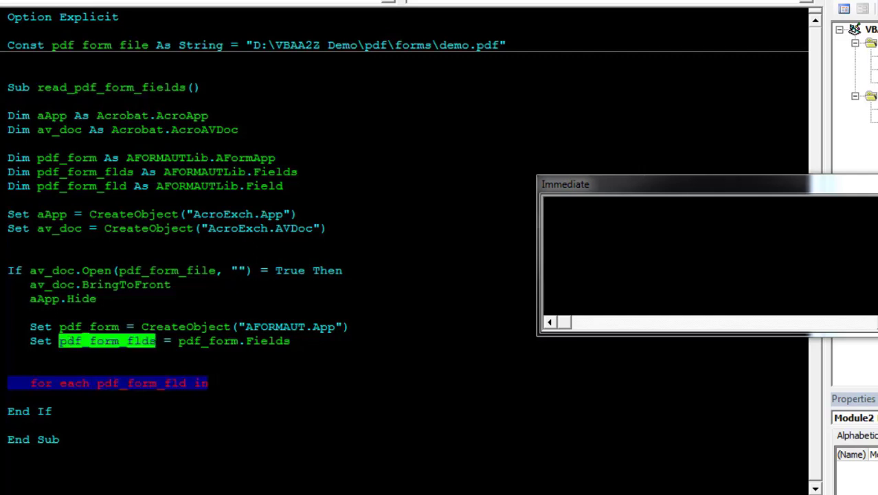
{"action": "type", "text": "pdf_form_flds"}
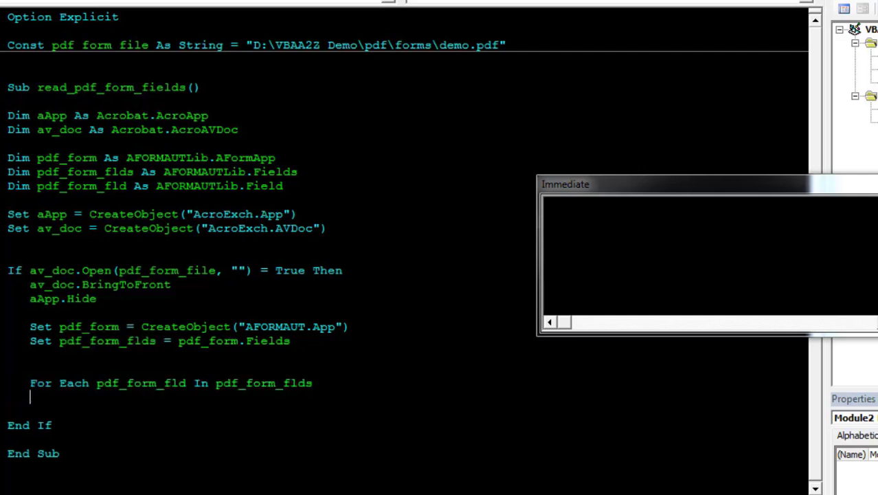
{"action": "type", "text": "Next pdf_form_fld"}
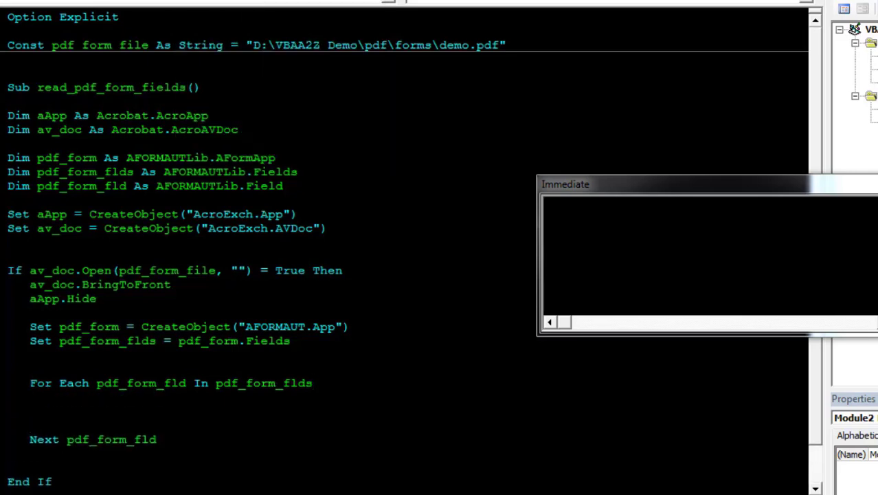
Print .Name, .Type and .Value separated by bars inside a With pdf_form_fld block.
{"action": "type", "text": "wih"}
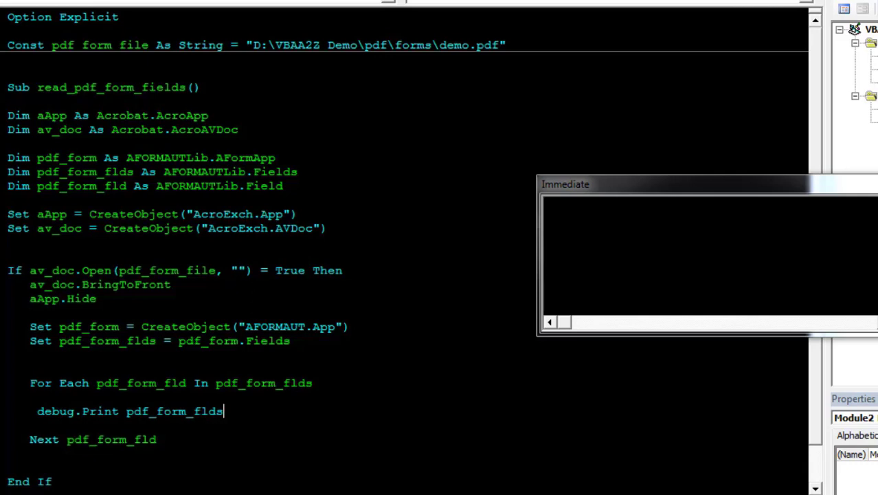
{"action": "type", "text": ".nam"}
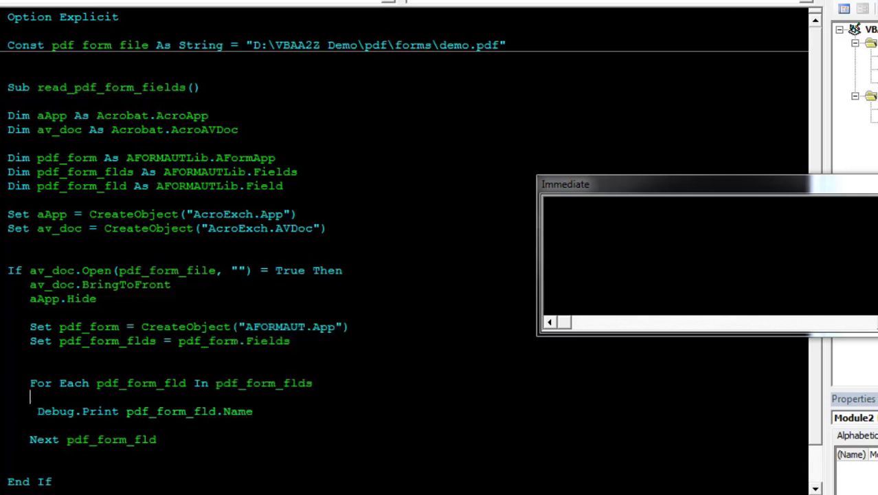
{"action": "double_click", "coordinate": [169, 411]}
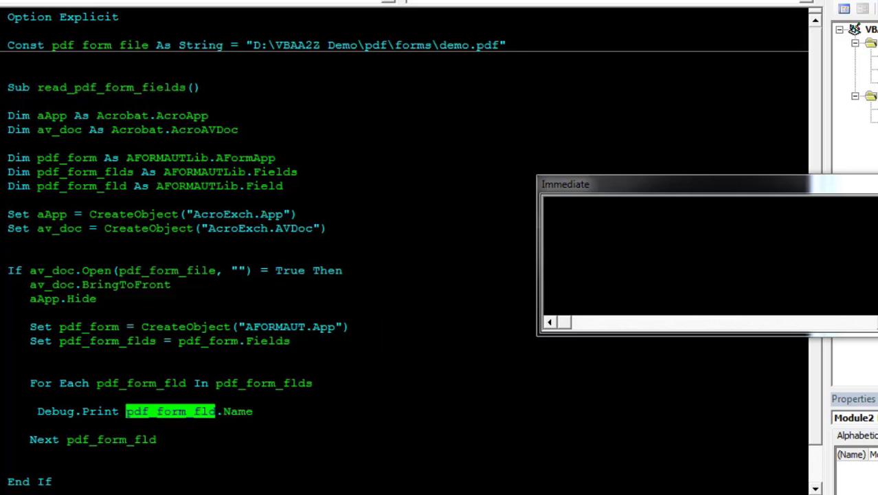
{"action": "type", "text": "with pdf_form_fld"}
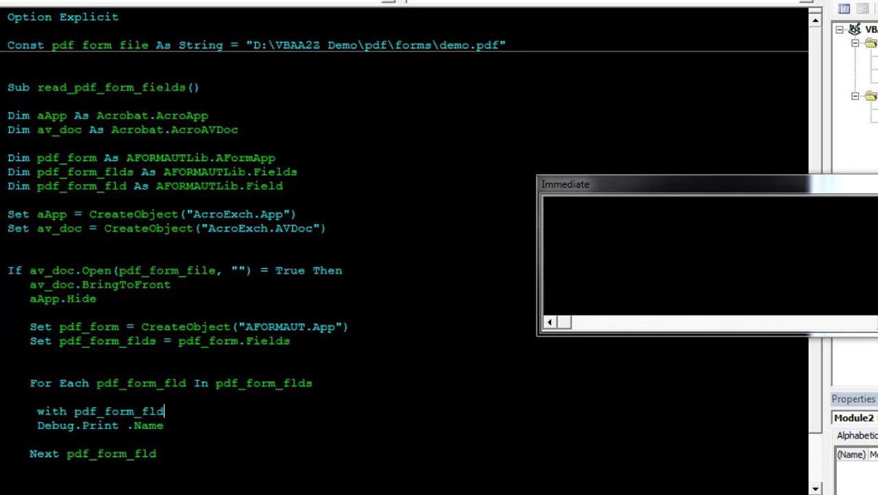
{"action": "type", "text": "end with"}
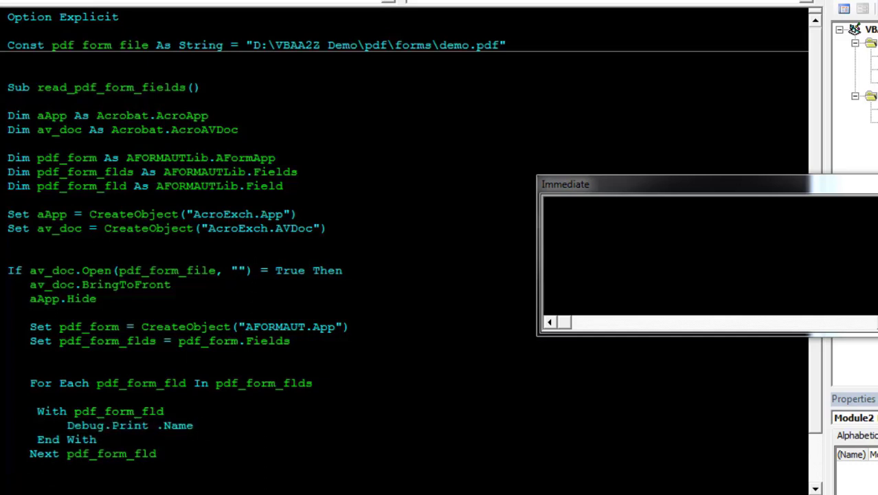
{"action": "type", "text": ".Type"}
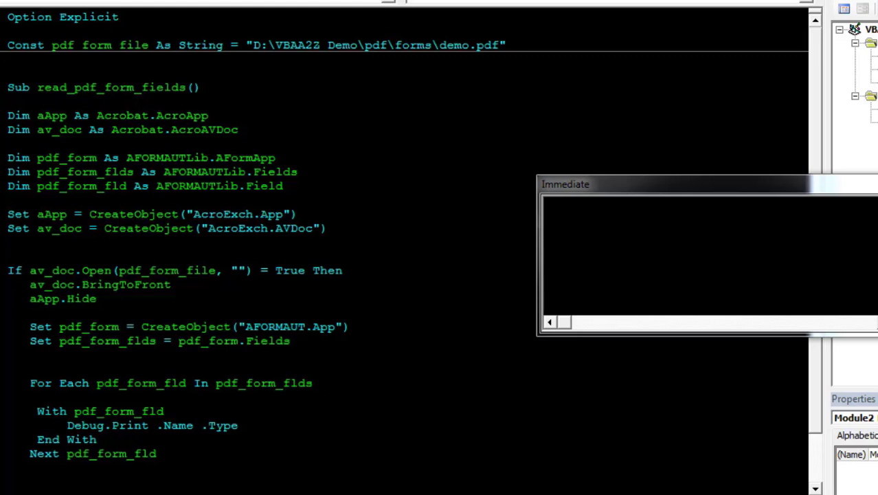
{"action": "type", "text": "& ."}
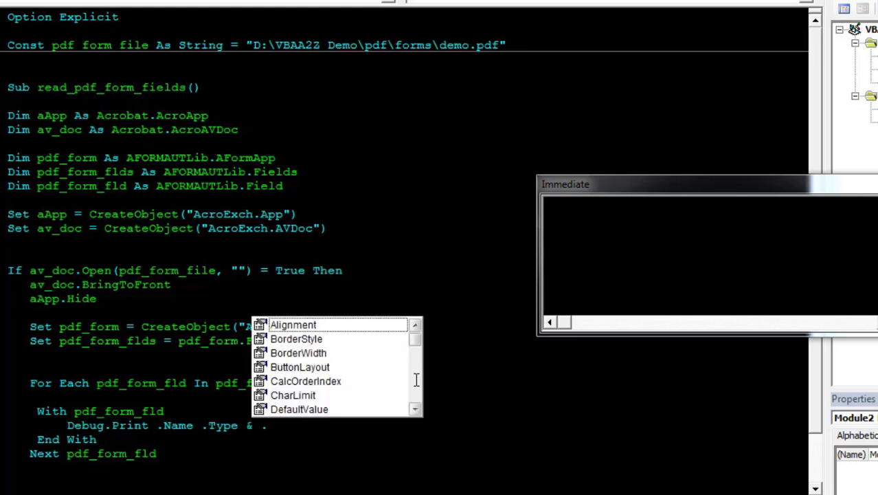
{"action": "type", "text": "va"}
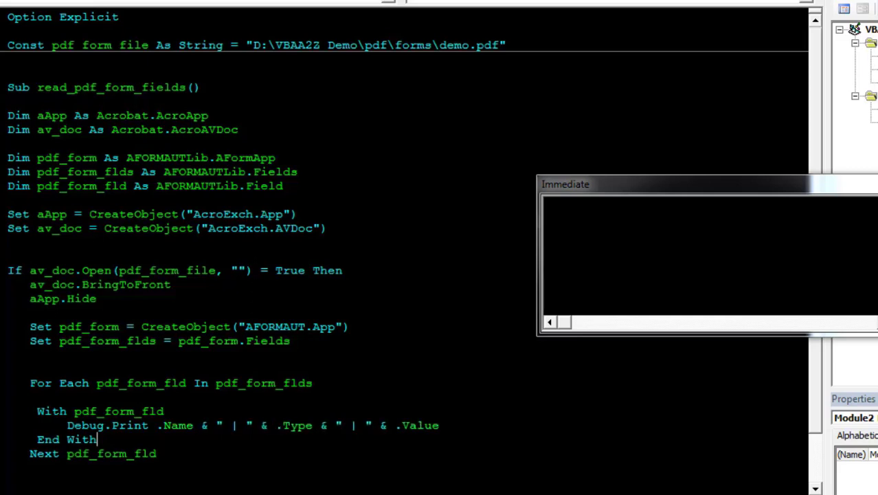
{"action": "scroll", "scroll_direction": "down", "scroll_amount": 3}
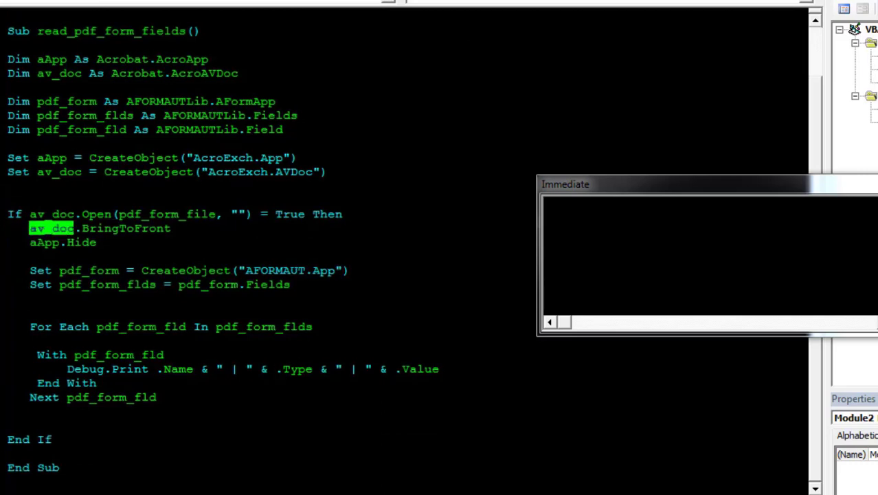
Add av_doc.Close False, aApp.Exit and Nothing assignments, then run the macro.
{"action": "type", "text": "av_doc.cl"}
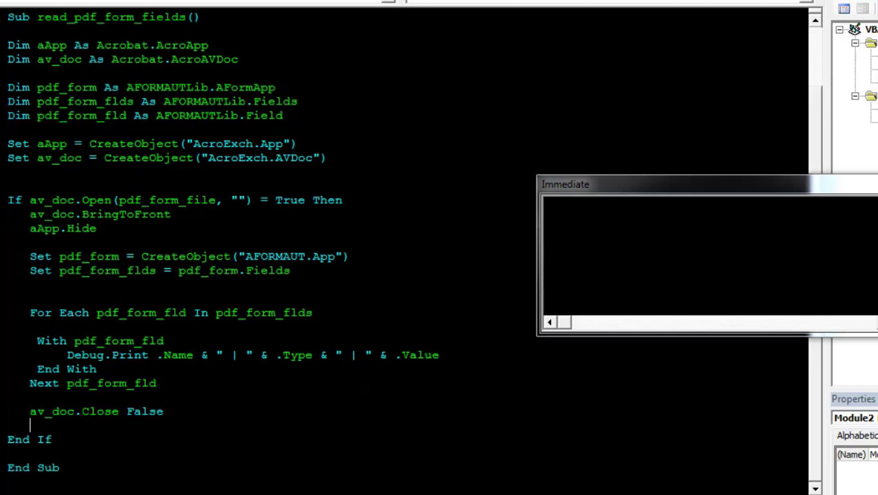
{"action": "type", "text": "aApp.e"}
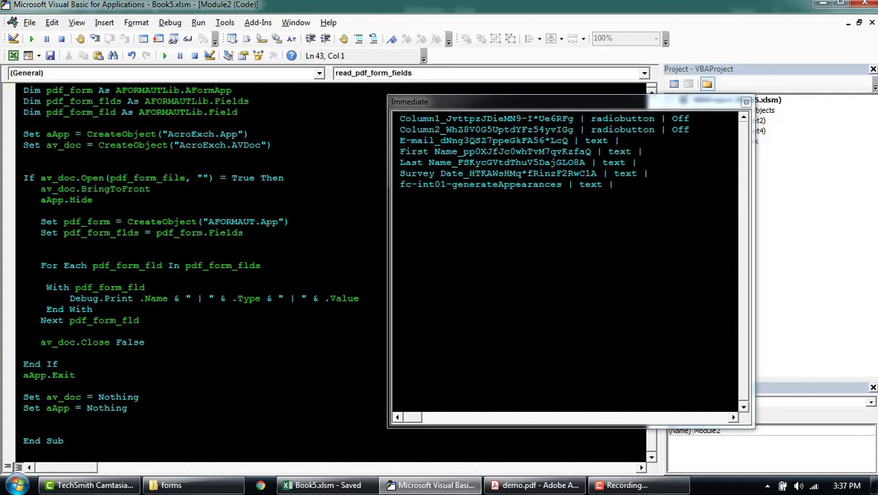
{"action": "mouse_move", "coordinate": [254, 79]}
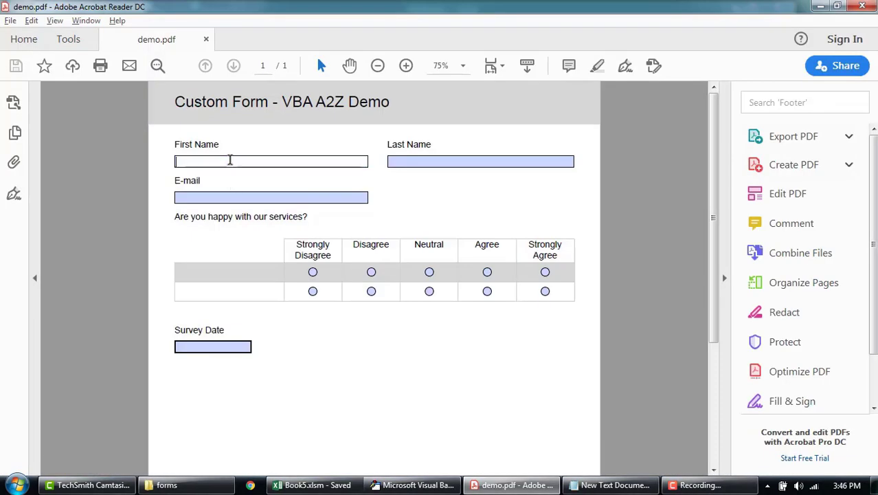
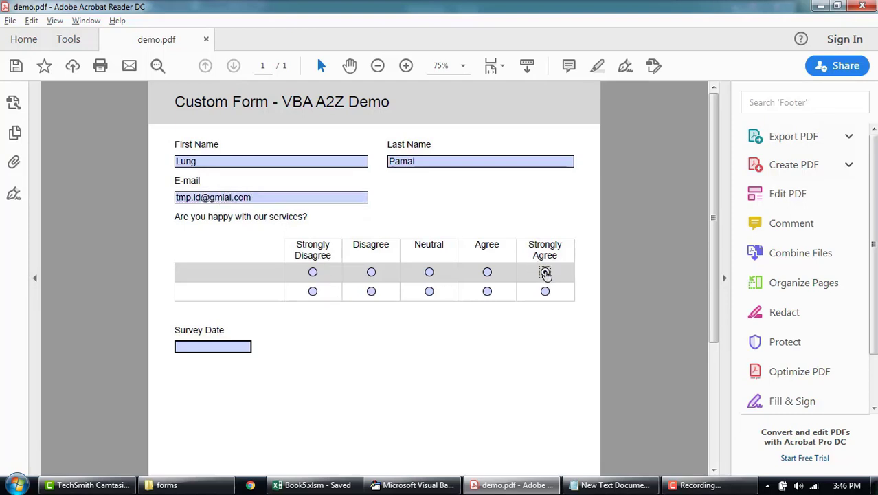
{"action": "left_click", "coordinate": [545, 272]}
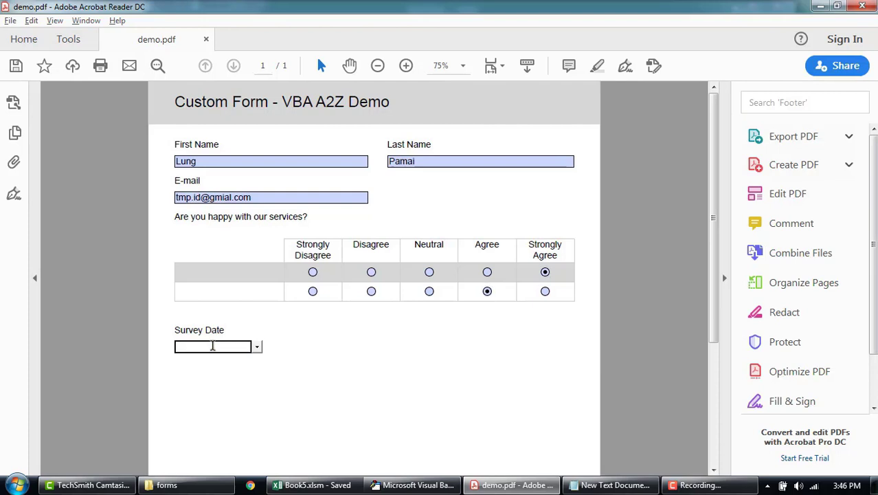
{"action": "type", "text": "12/1/"}
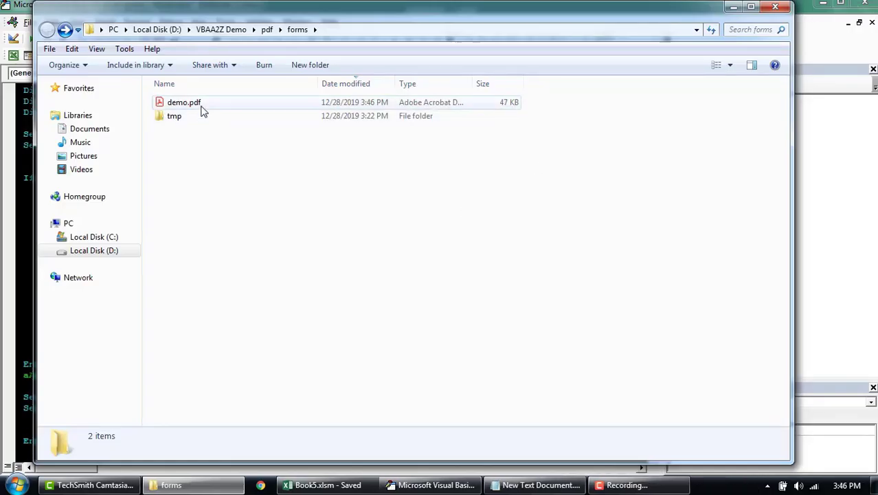
Open demo.pdf from the forms folder in Acrobat Reader.
{"action": "double_click", "coordinate": [183, 101]}
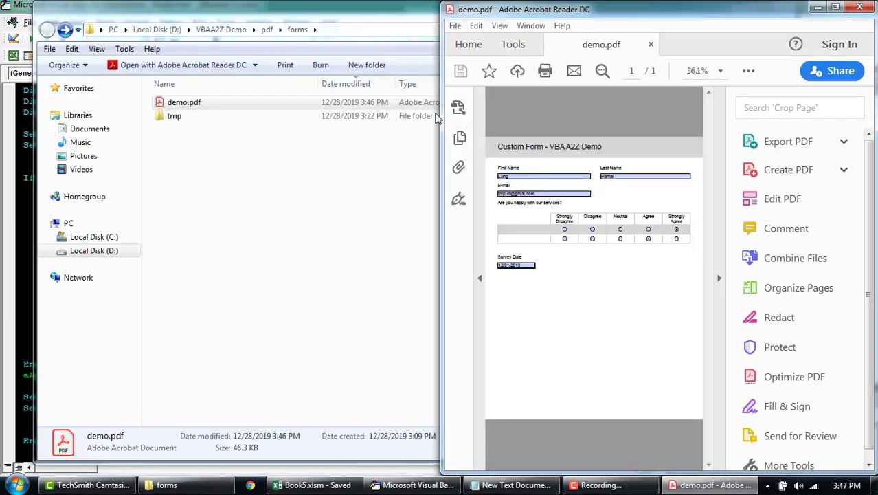
{"action": "left_click", "coordinate": [412, 484]}
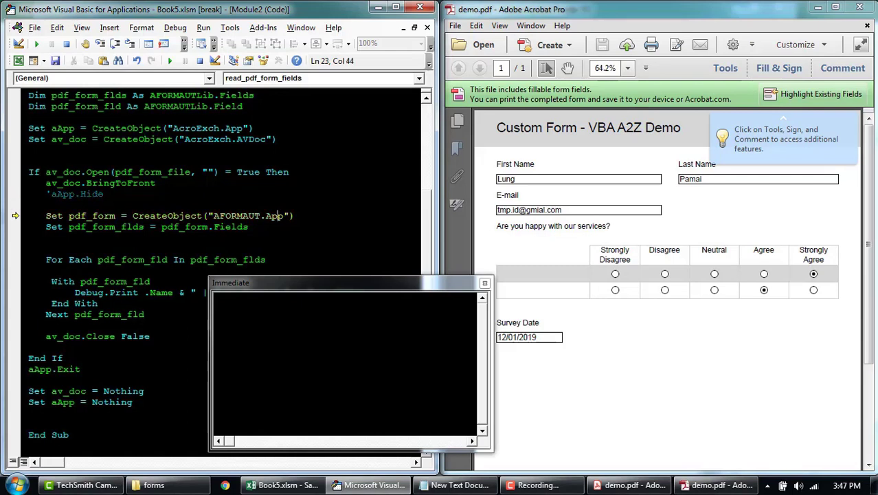
Step one line through the paused macro with F8 while Acrobat stays visible.
{"action": "key", "text": "F8"}
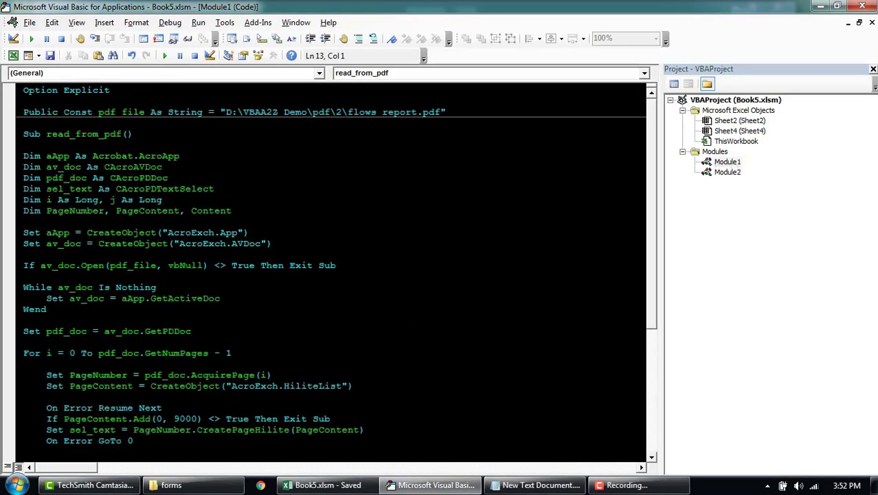
Declare curRow As Long and compute the next empty row from column A.
{"action": "scroll", "scroll_direction": "down", "scroll_amount": 3}
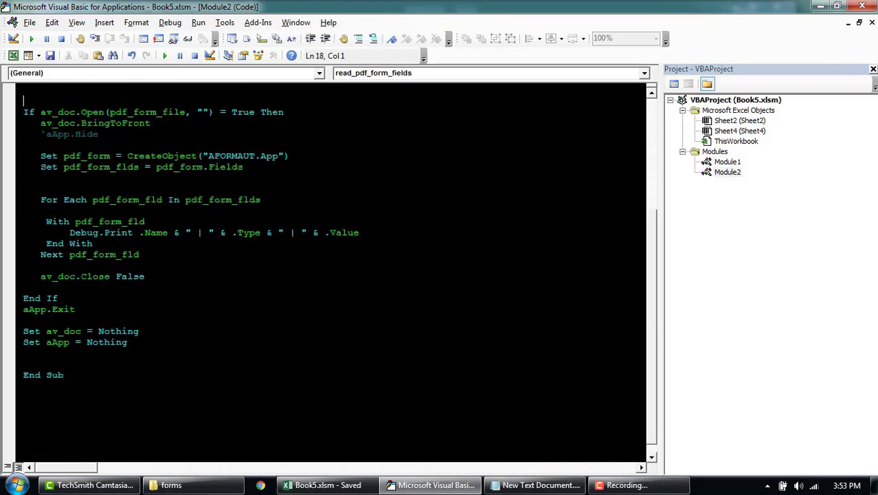
{"action": "scroll", "scroll_direction": "up", "scroll_amount": 3}
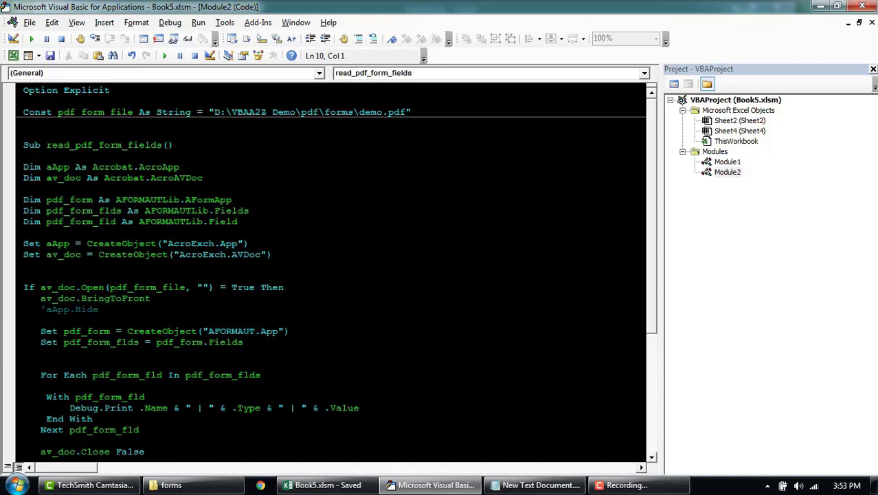
{"action": "type", "text": "dim cur"}
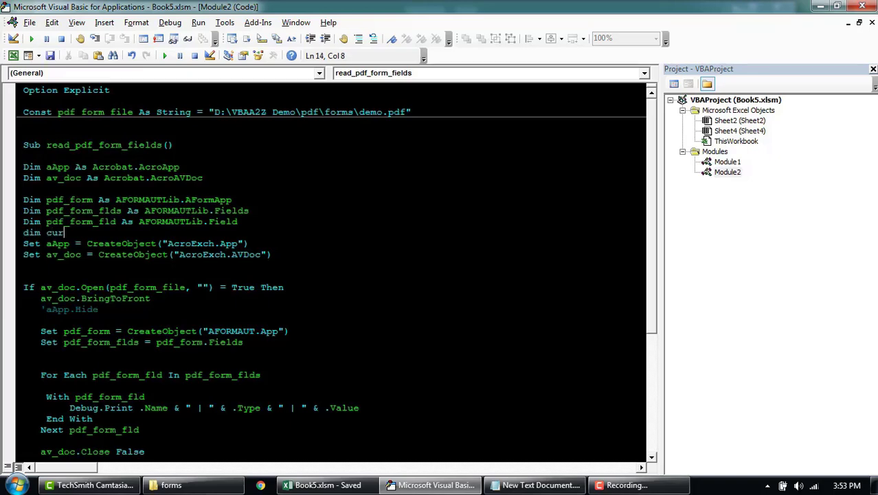
{"action": "type", "text": "Row as lo"}
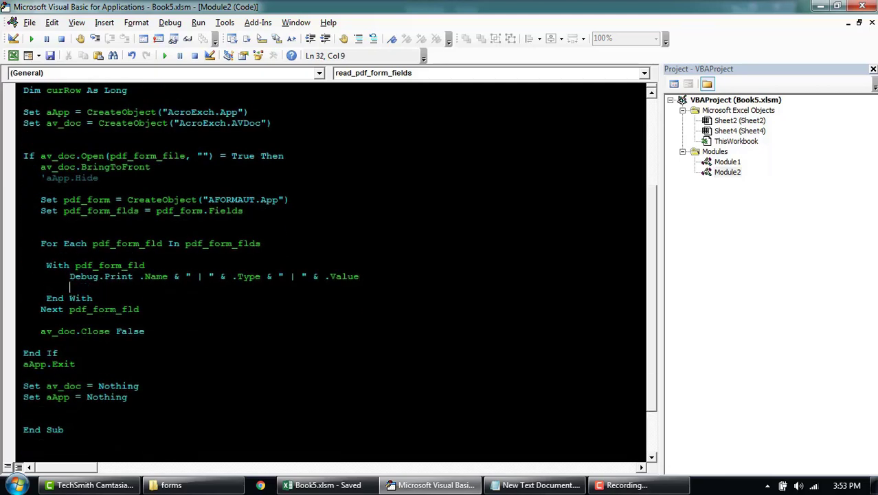
{"action": "type", "text": "x = Range(\"A\" & Rows.Count).End(xlUp).Offset(1, 0).Value"}
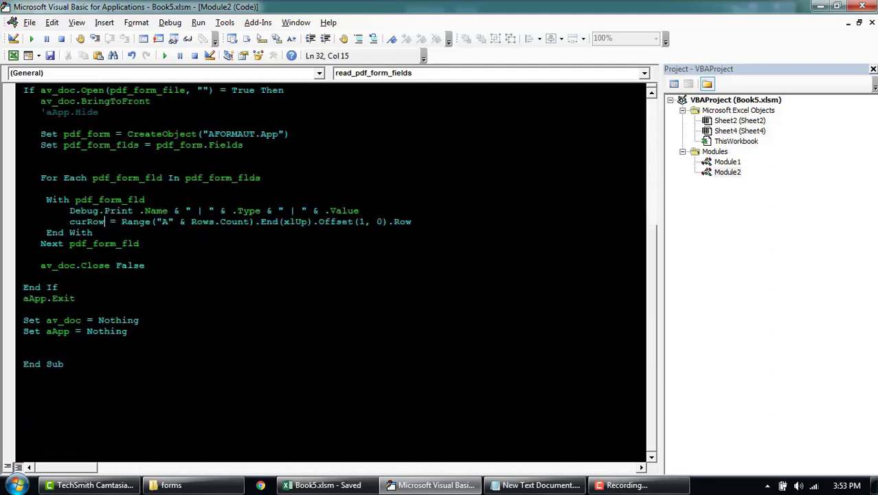
Write each field's Name, Type and Value into Cells(curRow, ...) and comment out Debug.Print.
{"action": "type", "text": "cells()"}
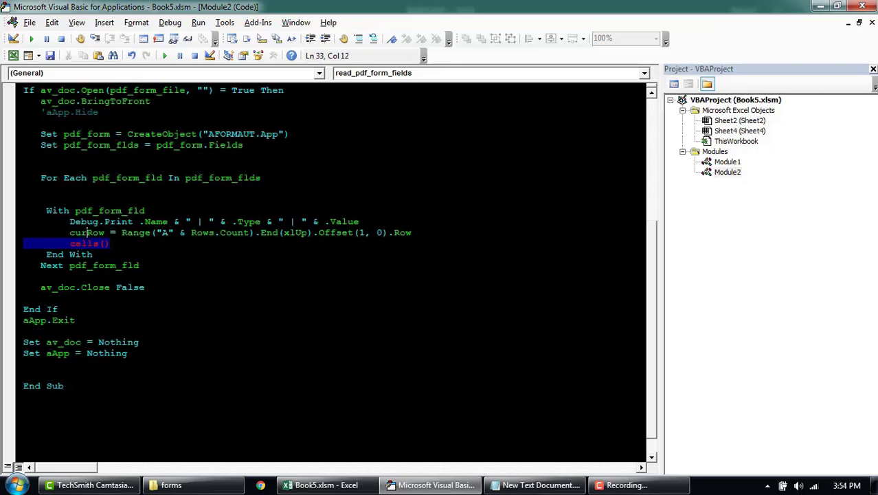
{"action": "type", "text": "(curRow,1) = c"}
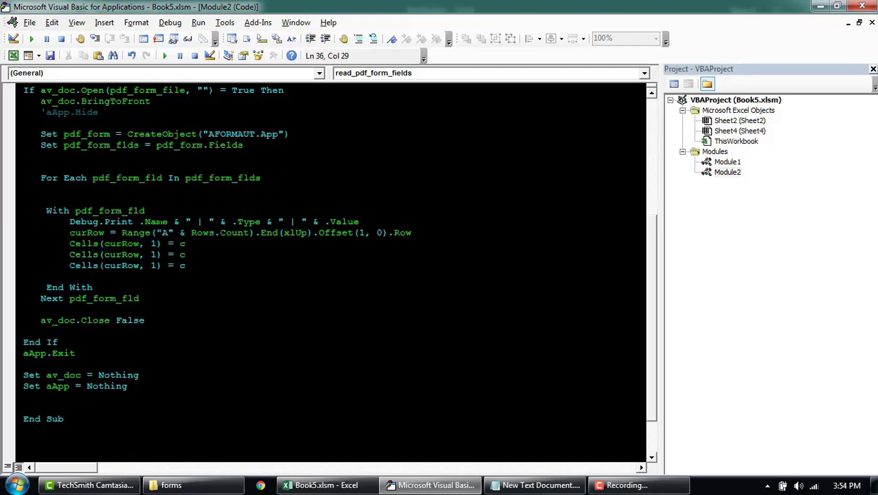
{"action": "type", "text": ".Name"}
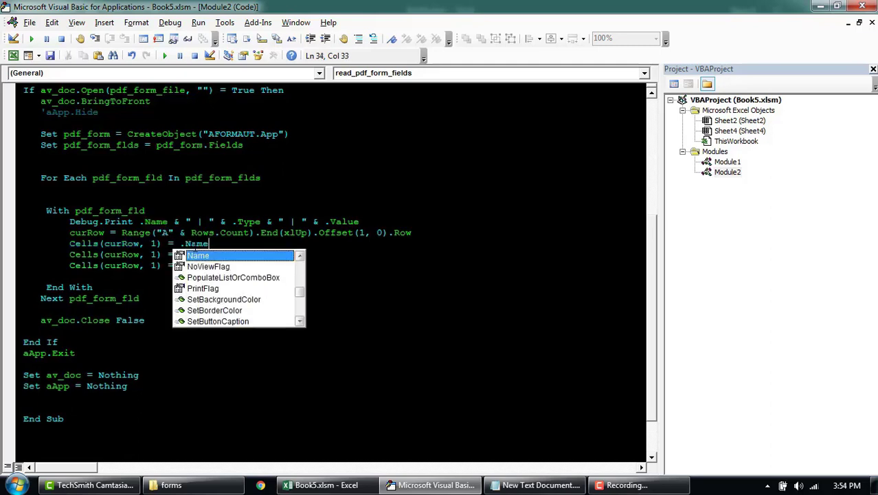
{"action": "type", "text": "c"}
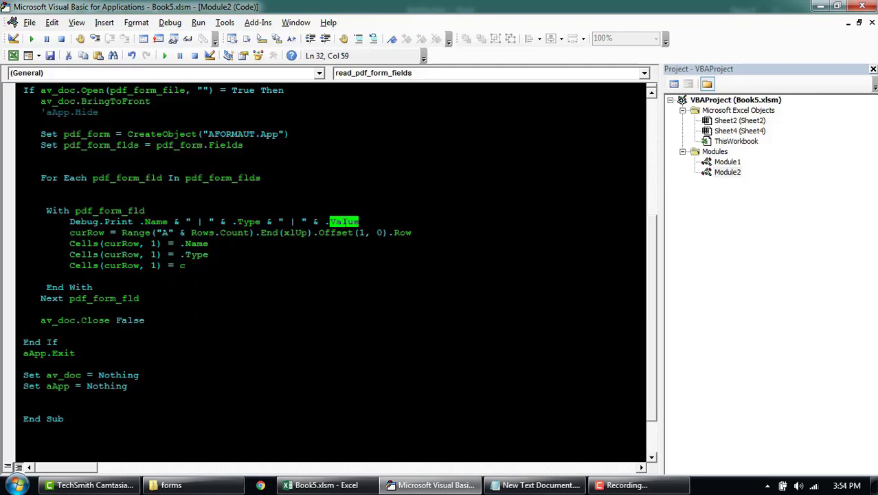
{"action": "type", "text": "Value"}
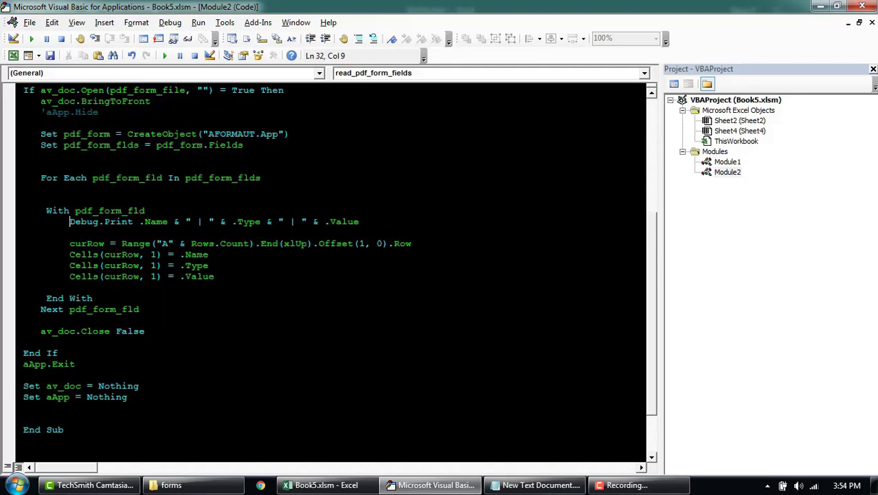
{"action": "type", "text": "'"}
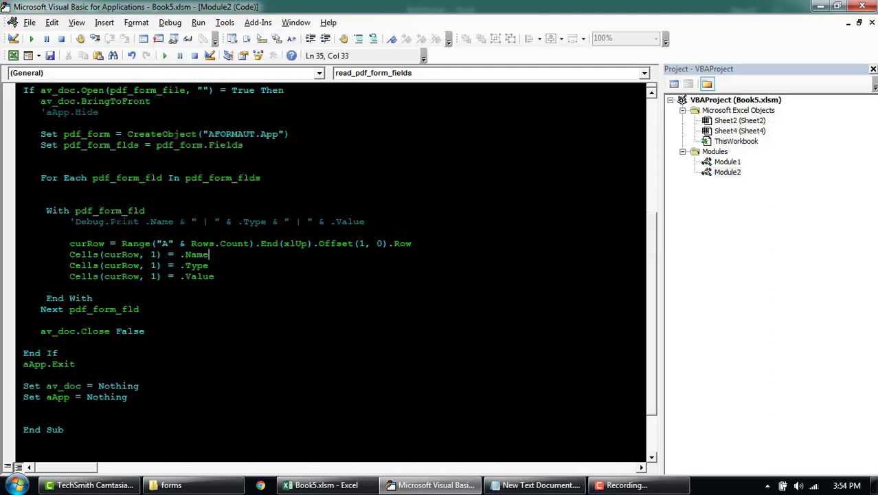